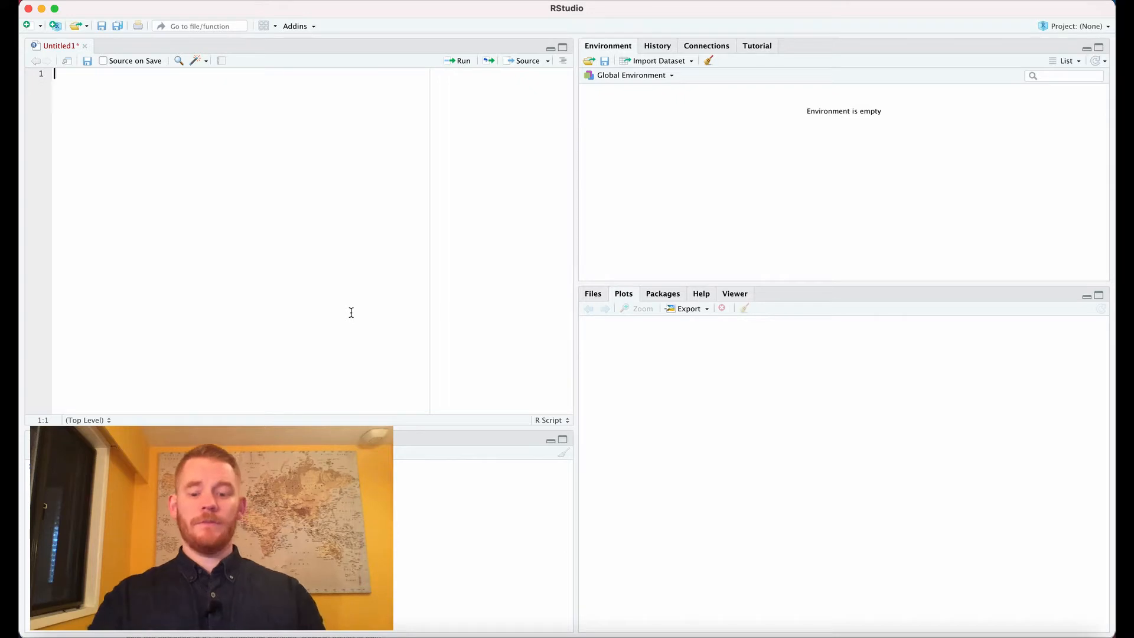
# - Begin plot_data = data.frame( with Values = c(rnorm(10,10,2)
pyautogui.write('plot_dd')
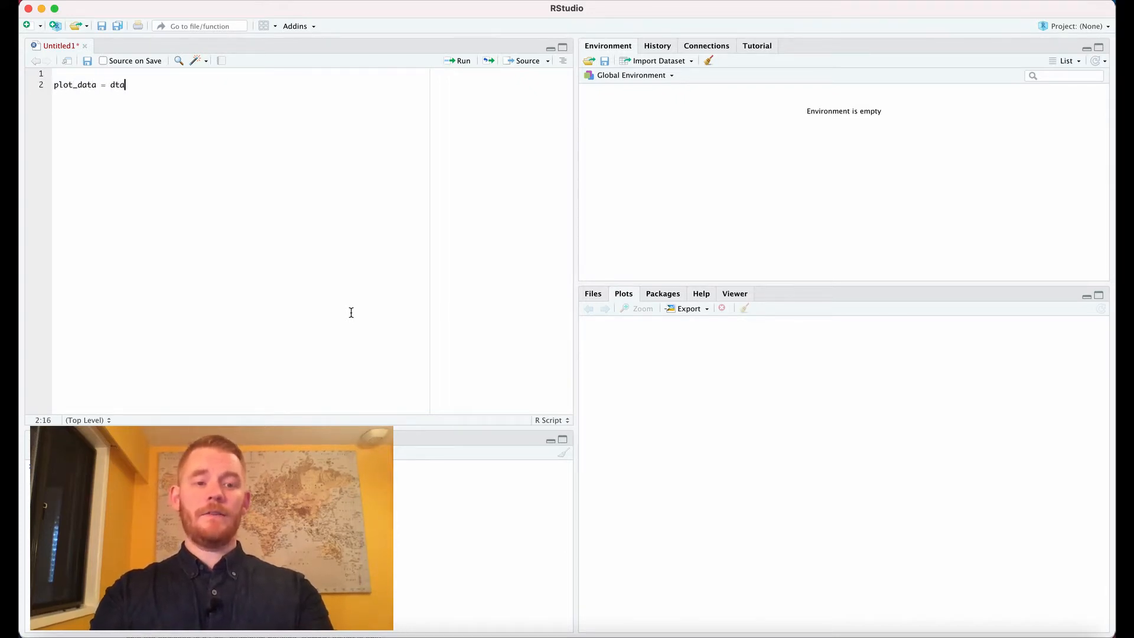
pyautogui.write('ata.frame(')
pyautogui.write('Valu')
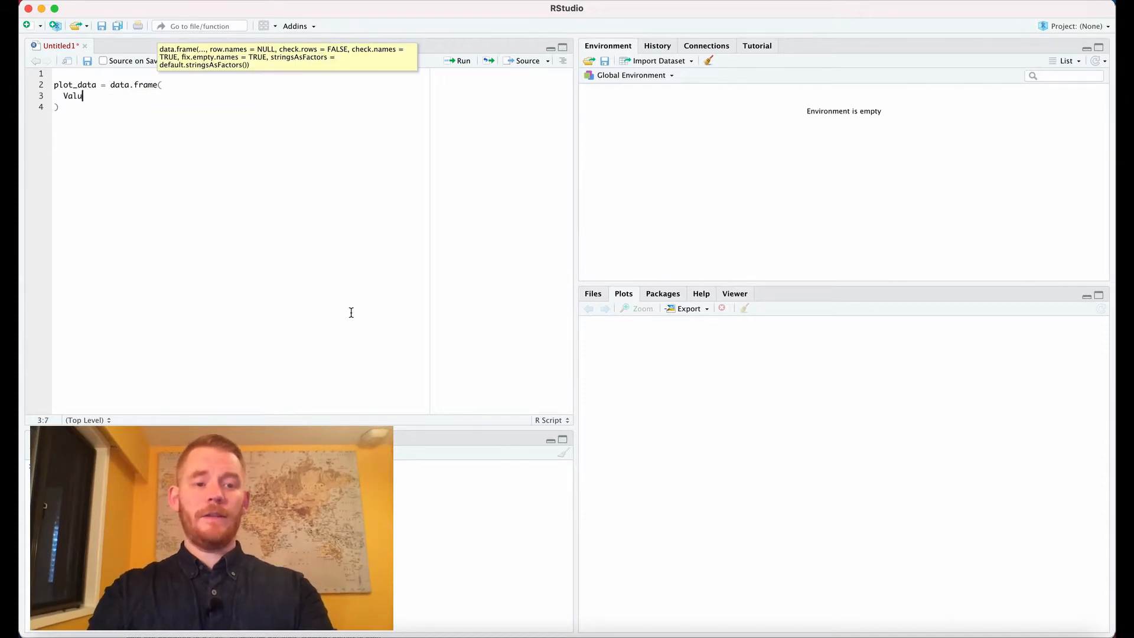
pyautogui.write('es =')
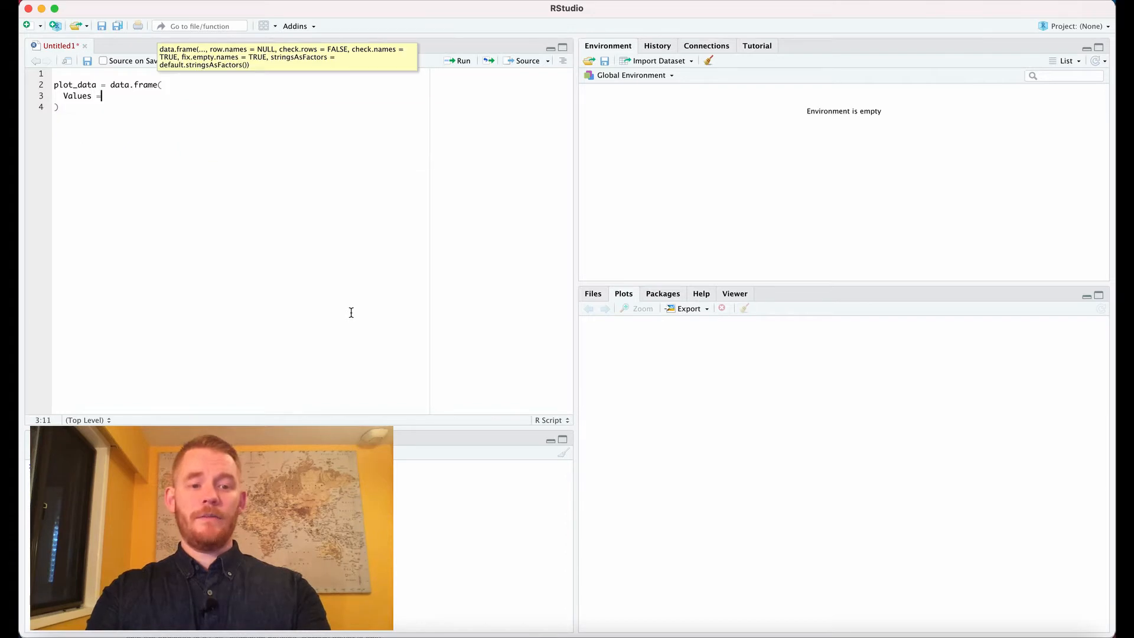
pyautogui.write('c()')
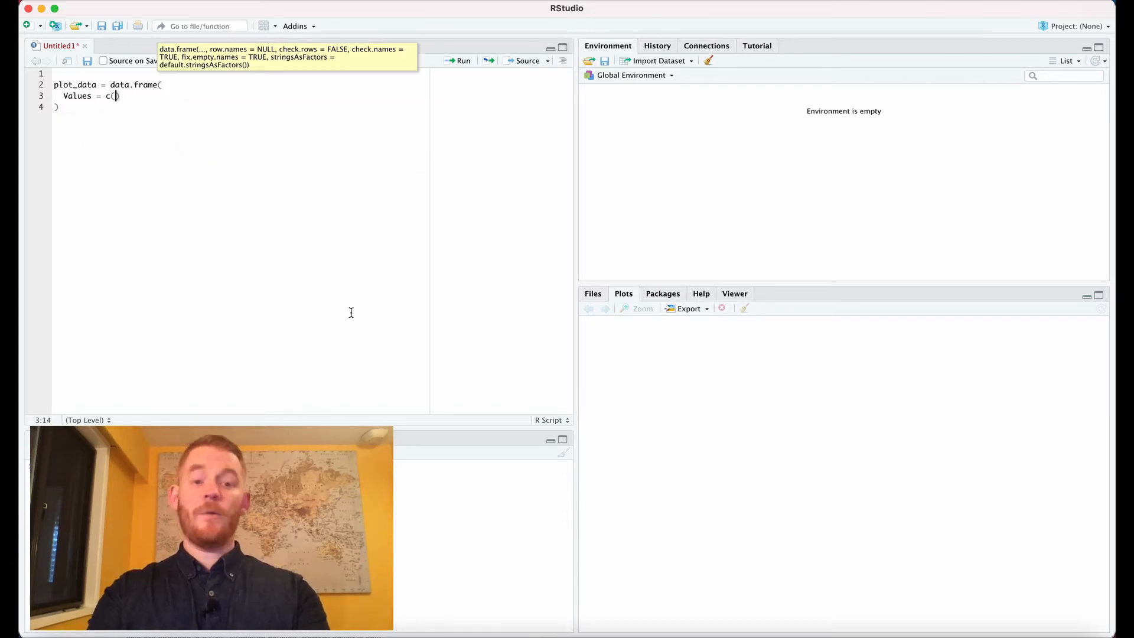
pyautogui.write('rnorm')
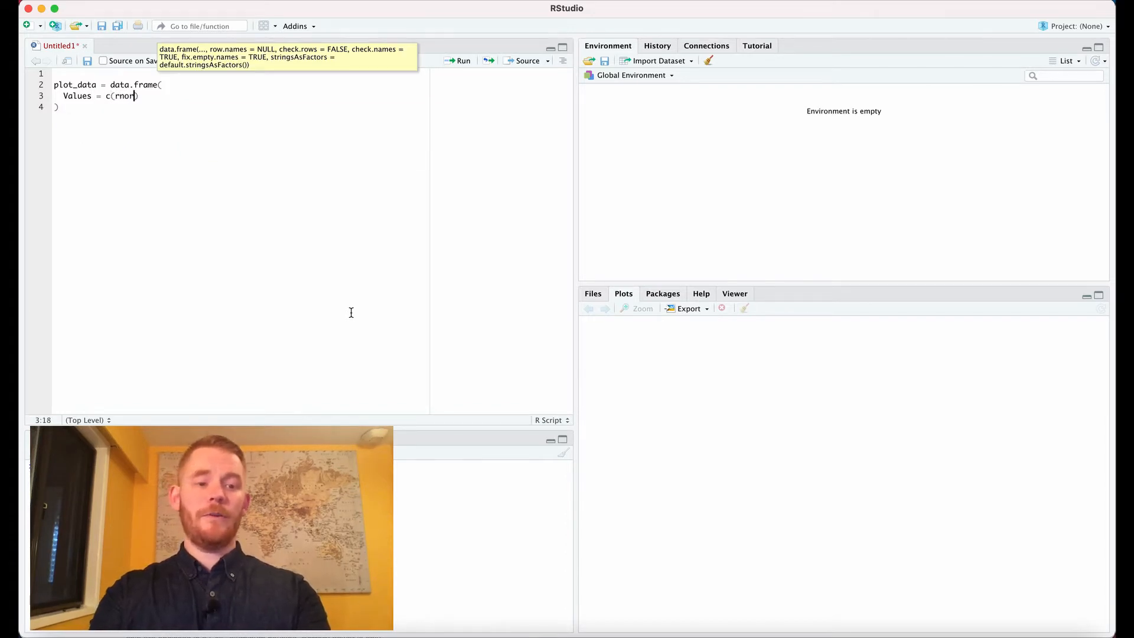
pyautogui.write('10,')
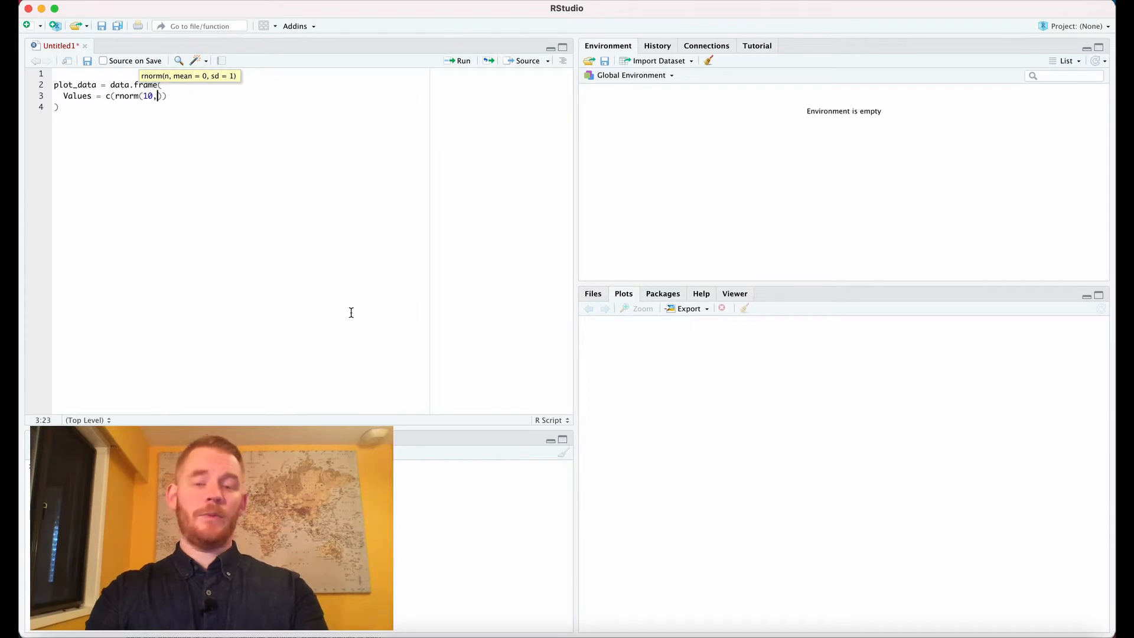
pyautogui.write('10,')
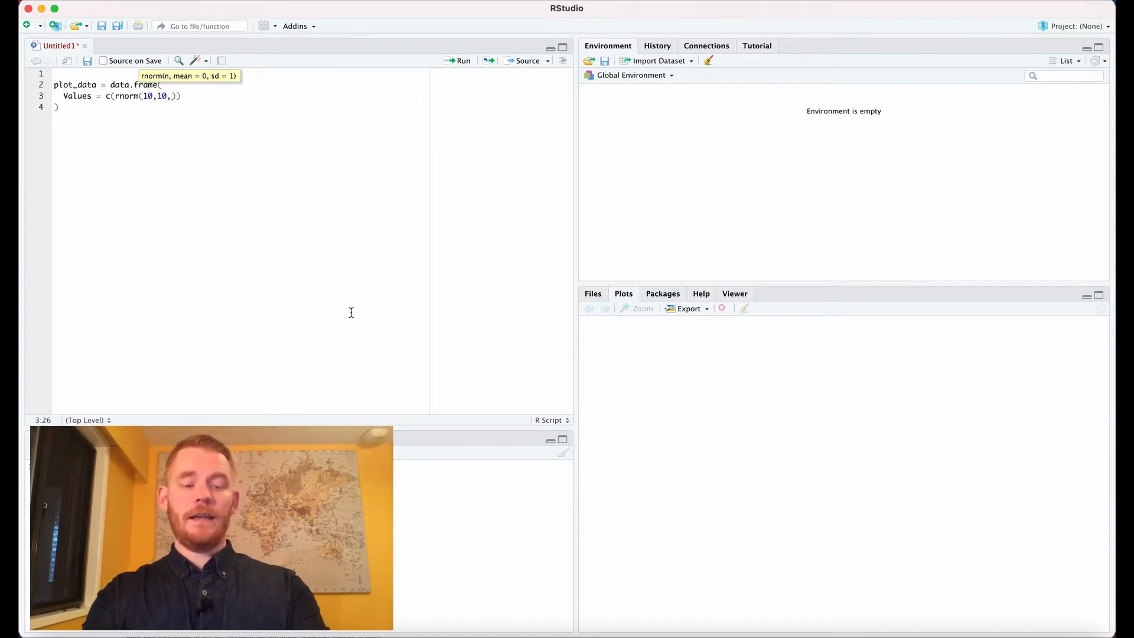
pyautogui.write('2')
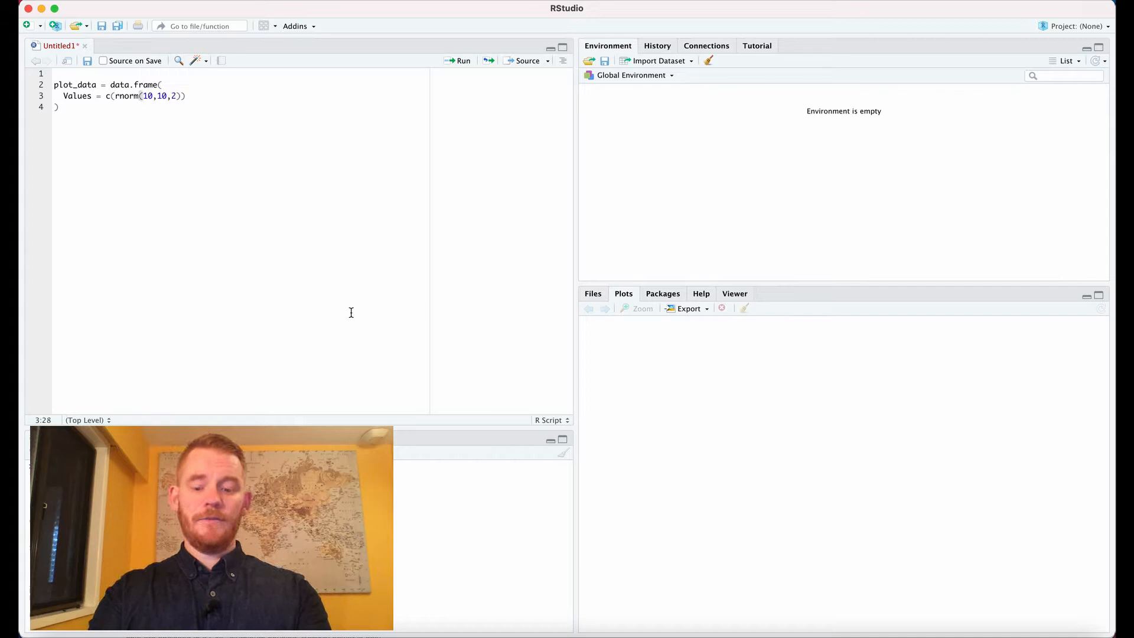
# - Add the remaining Values batches rnorm(10,15,2), rnorm(10,12,2) and rnorm(10,6,2)
pyautogui.write(',rnorm(10,15,2')
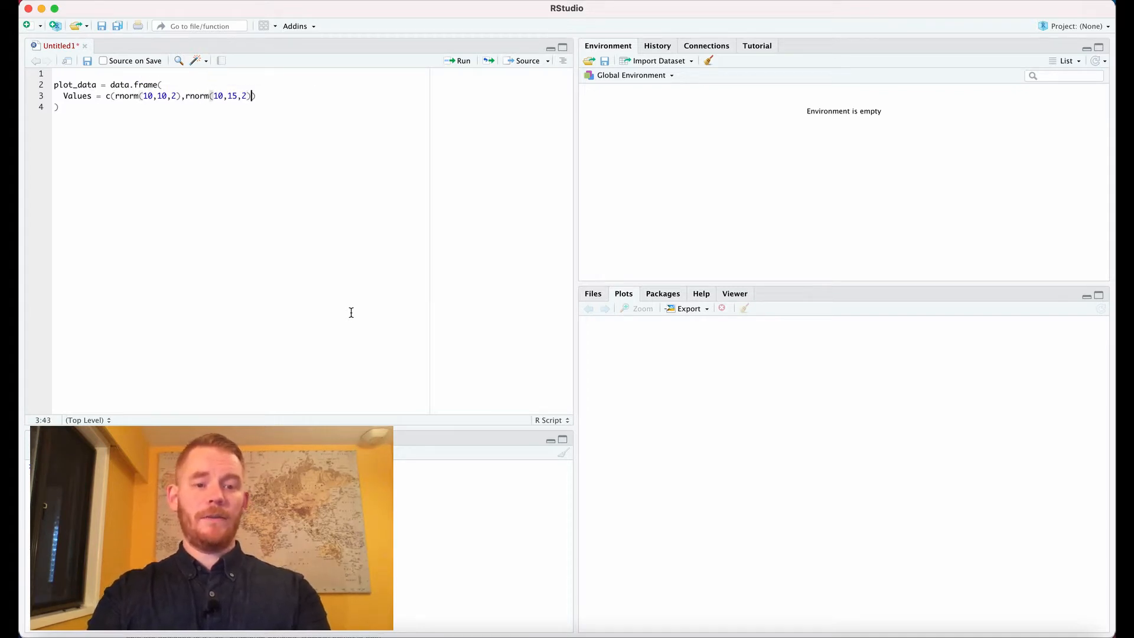
pyautogui.write(',rnorm')
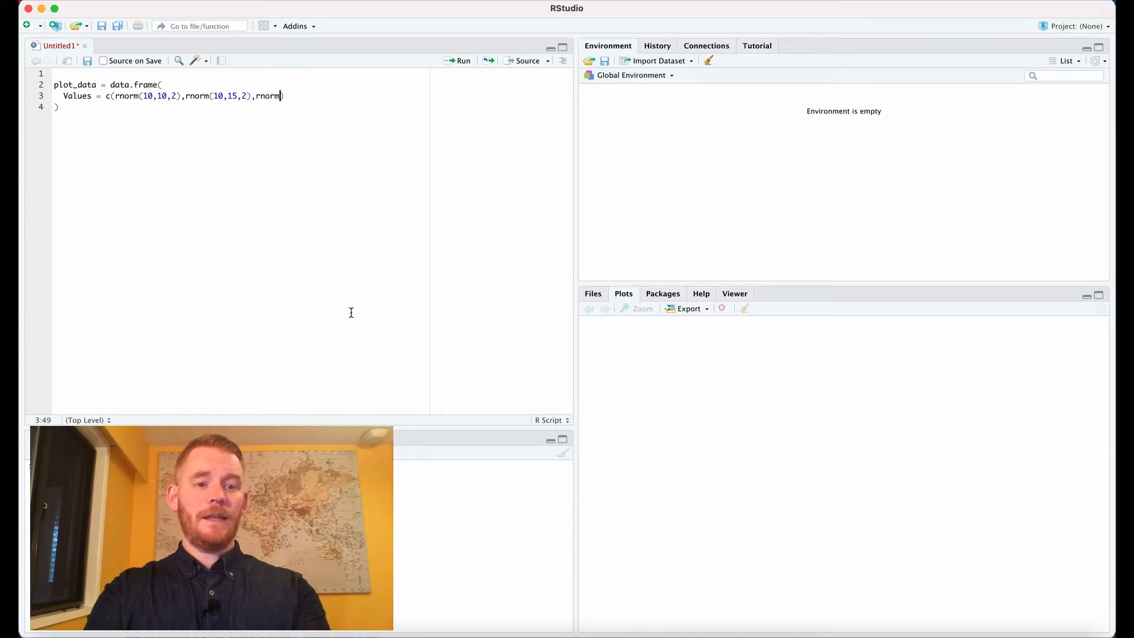
pyautogui.write('(')
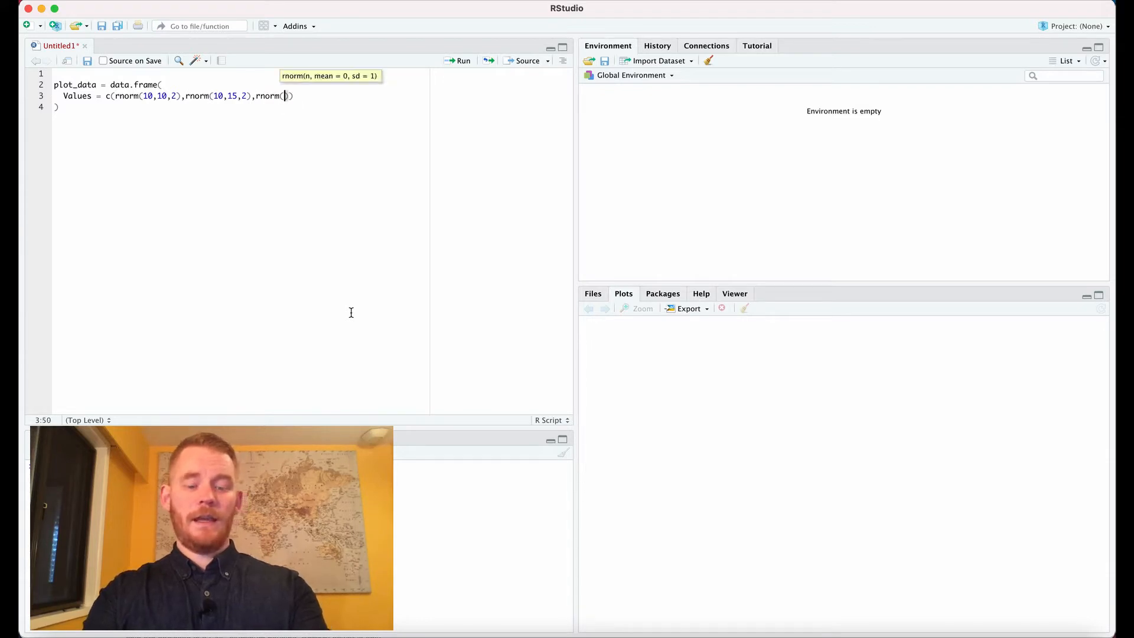
pyautogui.write('101')
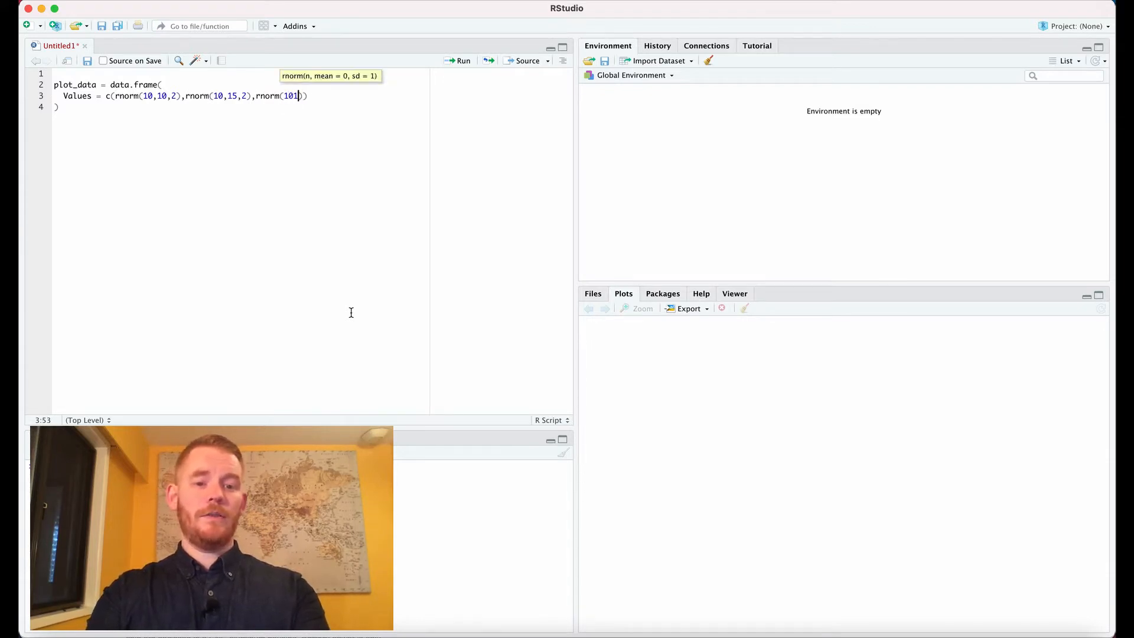
pyautogui.write(',12,2)')
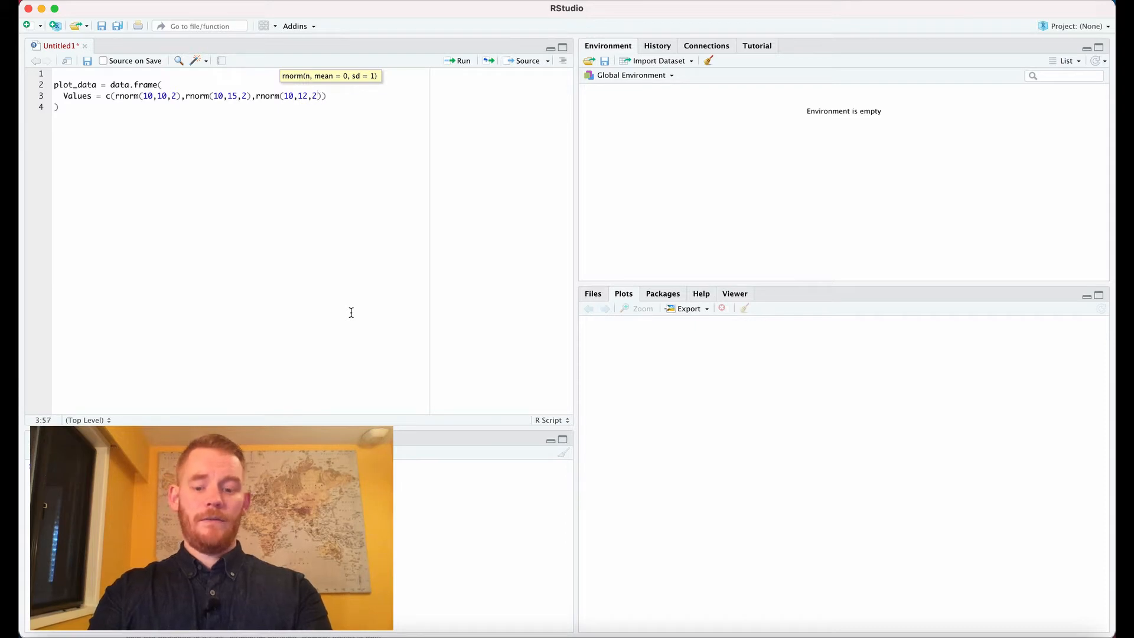
pyautogui.write('rnorm(10,6')
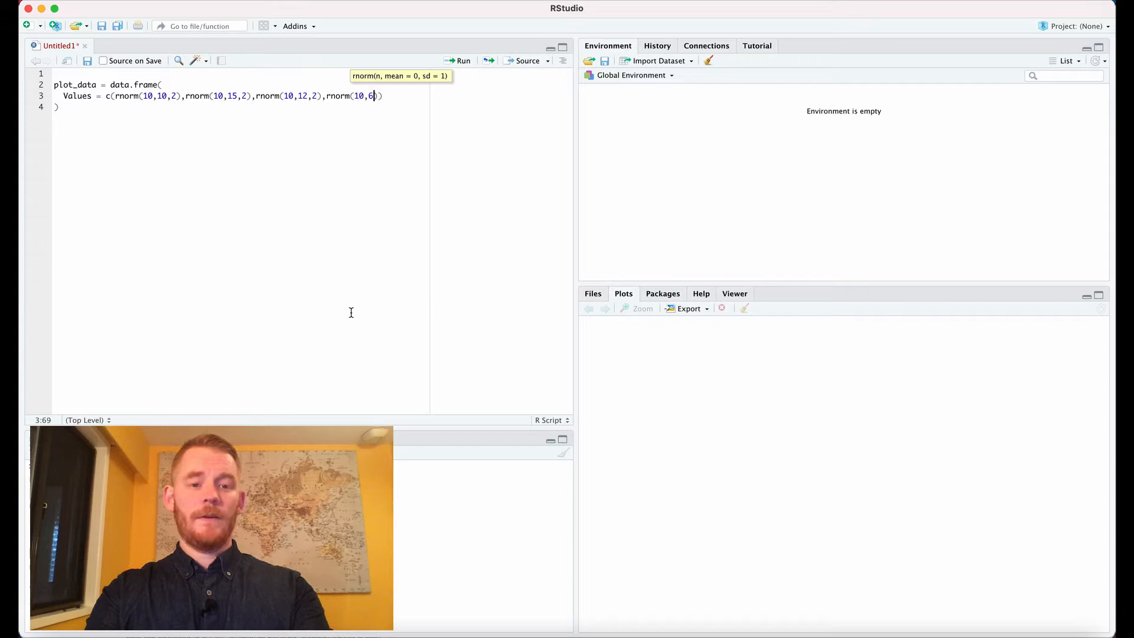
pyautogui.write(',2)')
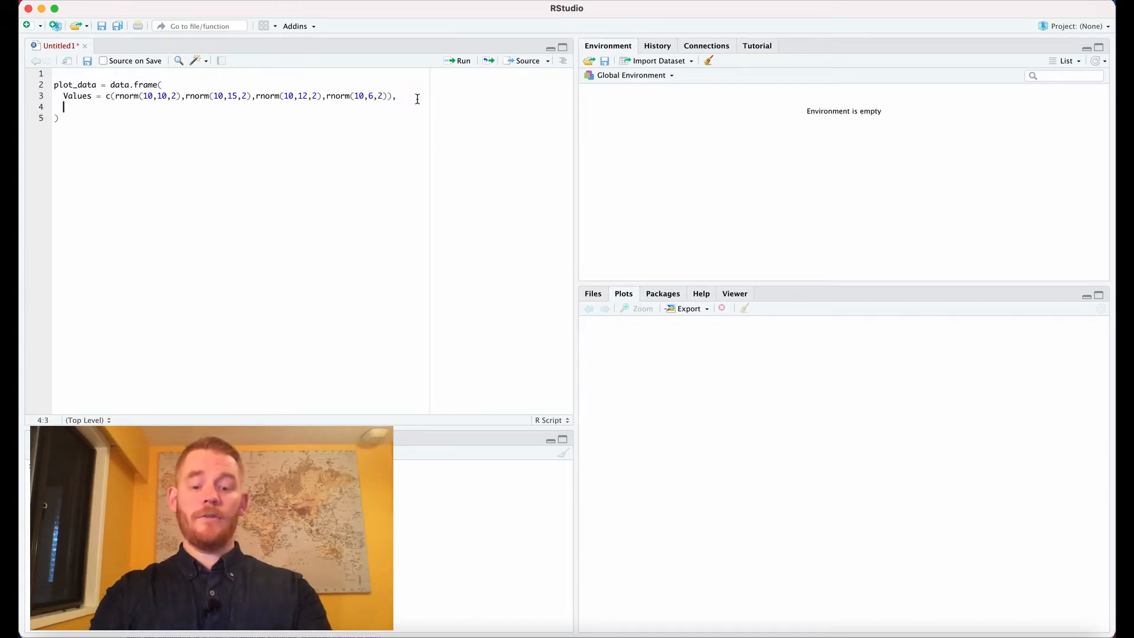
# - Write Groups = c(rep('First',20),rep('Second',20)), ending with a comma and new line
pyautogui.write('Groups =')
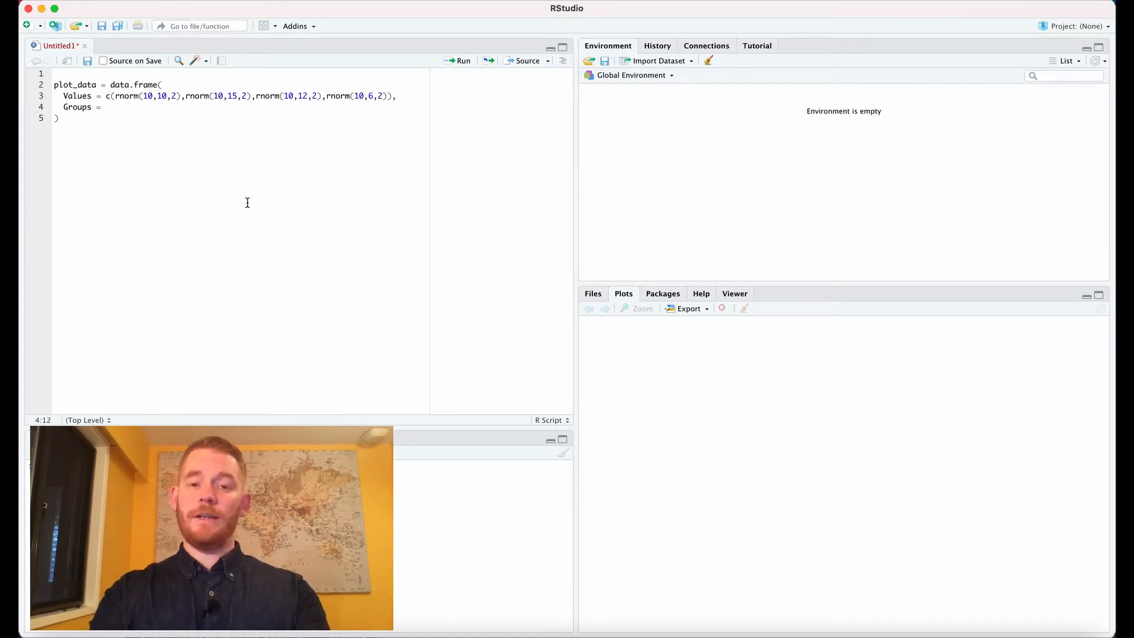
pyautogui.write('c(')
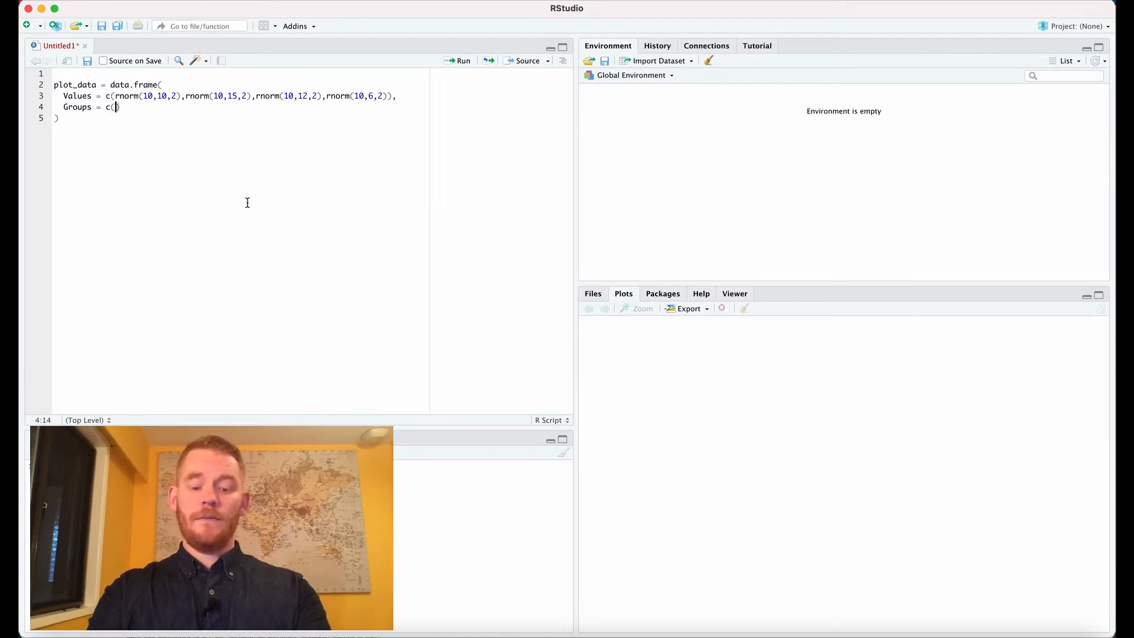
pyautogui.write('rep(')
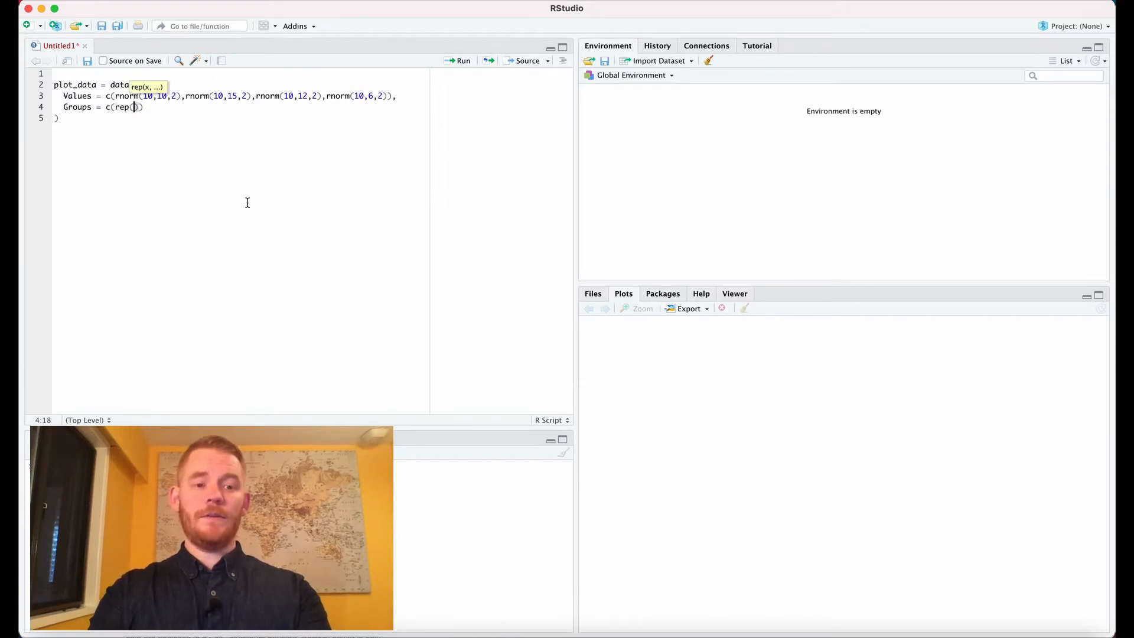
pyautogui.write("'First")
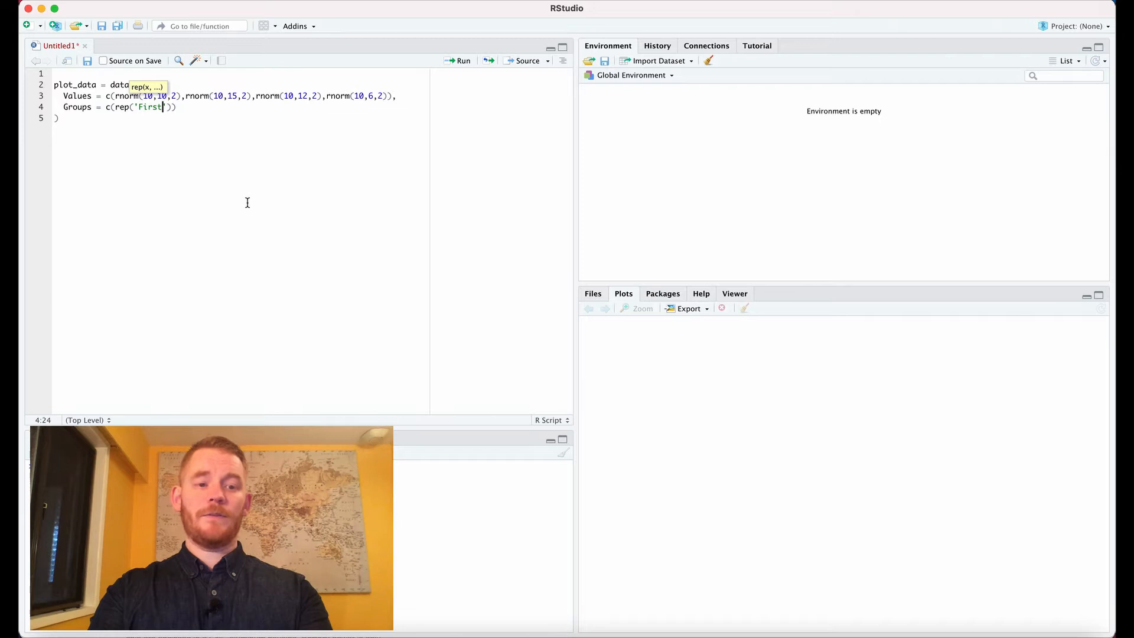
pyautogui.write(',20)')
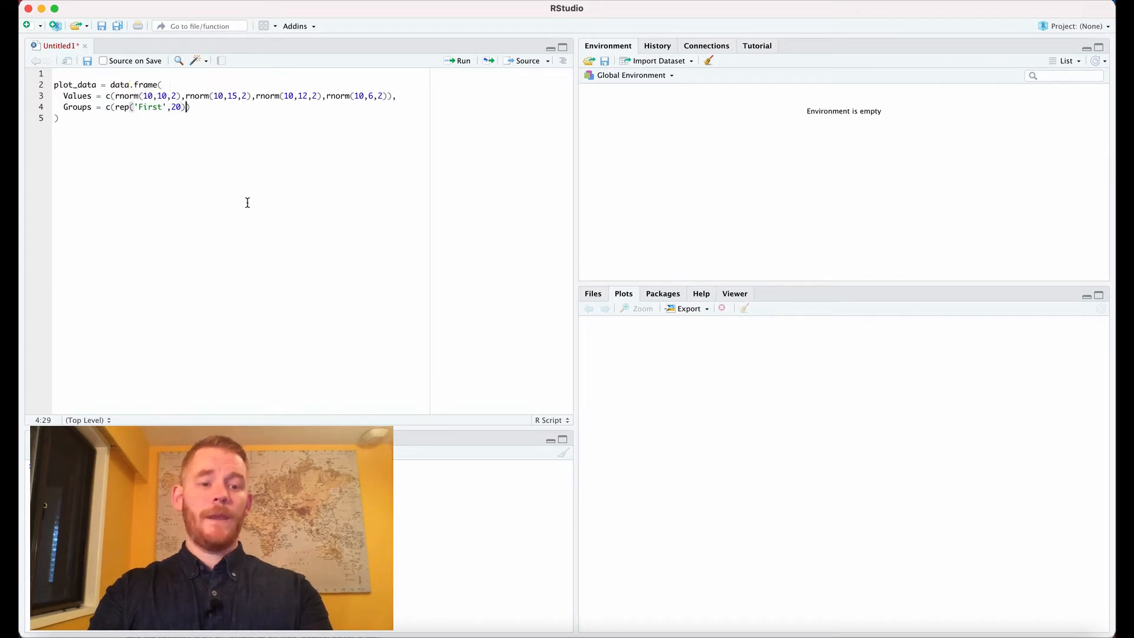
pyautogui.write(',rep(')
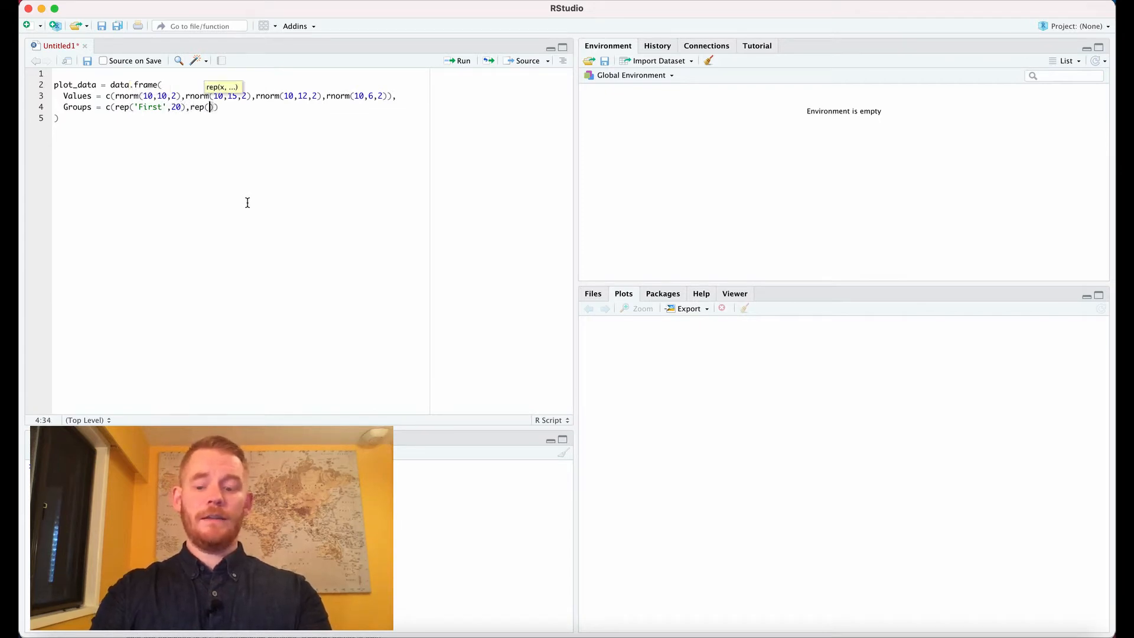
pyautogui.write("'Second'")
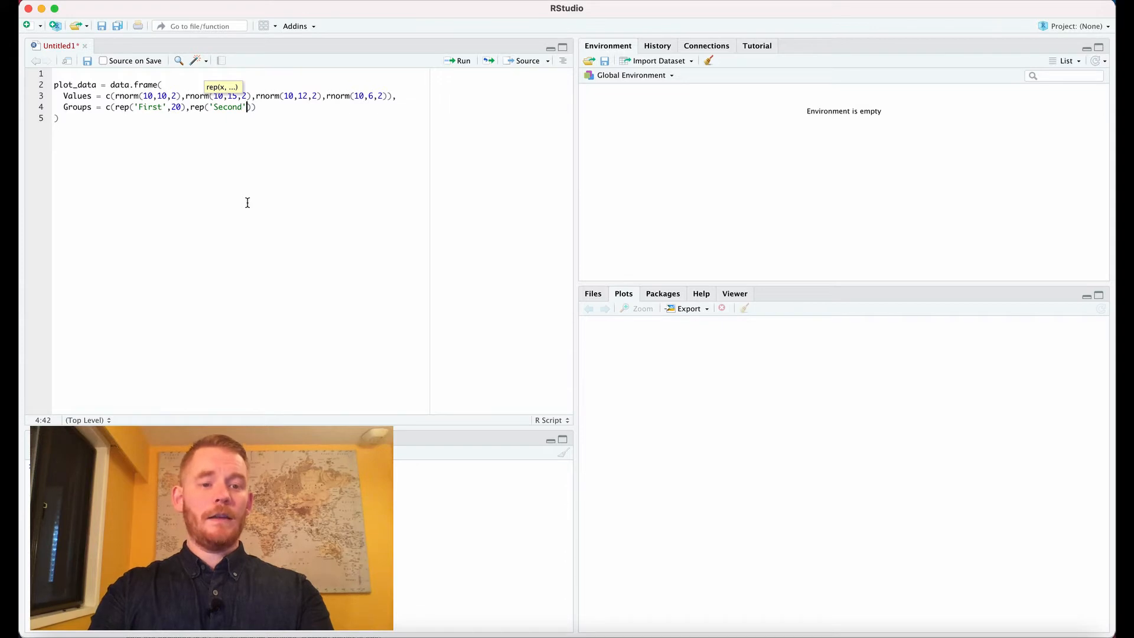
pyautogui.write(',20)')
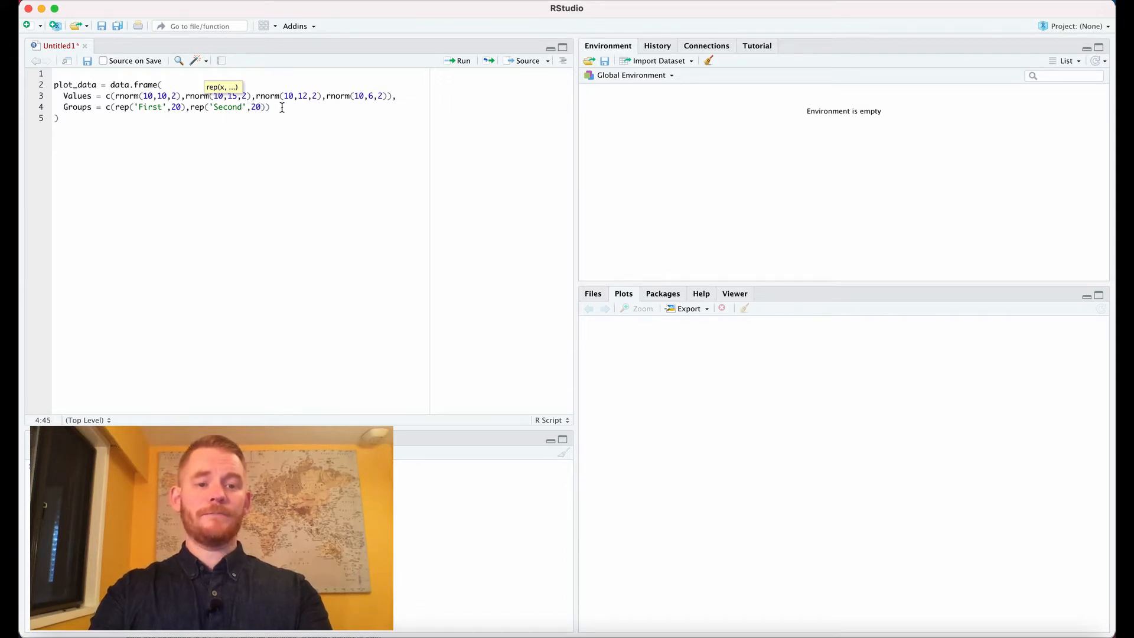
pyautogui.press('Return')
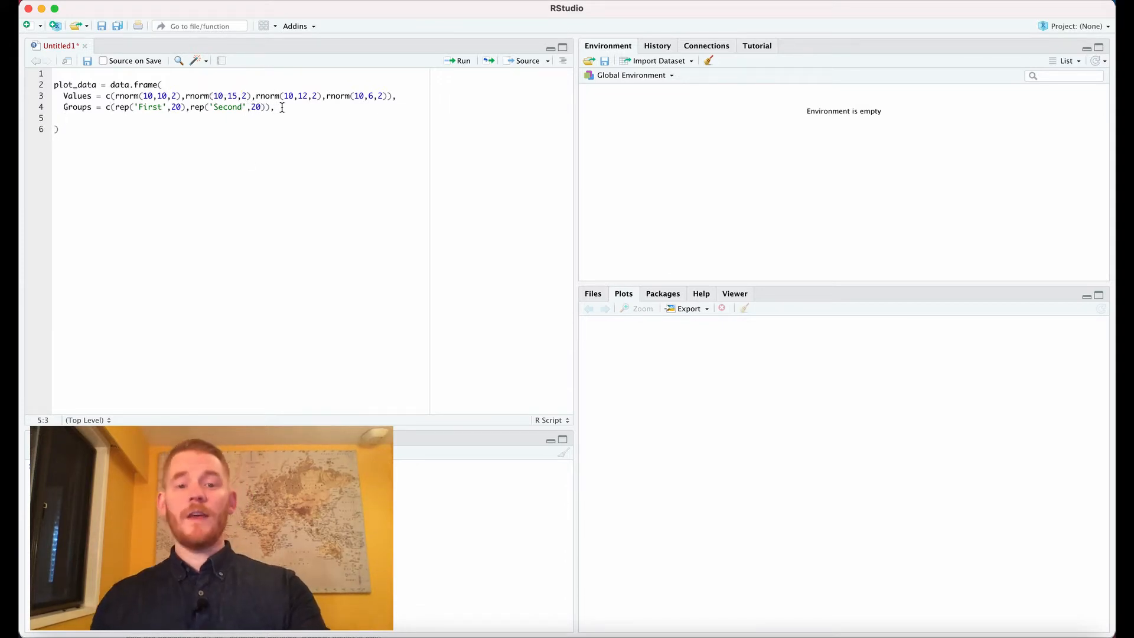
# - Write Conditions = c(rep('Early',10),rep('Late',10),rep('Early',10),rep('Late',10))
pyautogui.write('c')
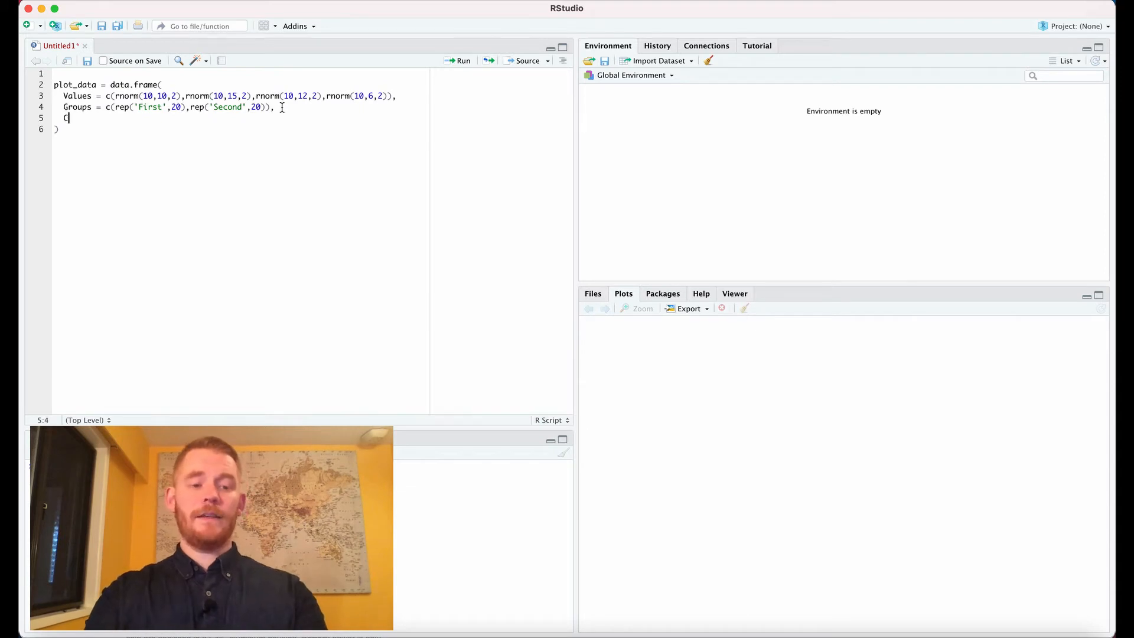
pyautogui.write('onditions =')
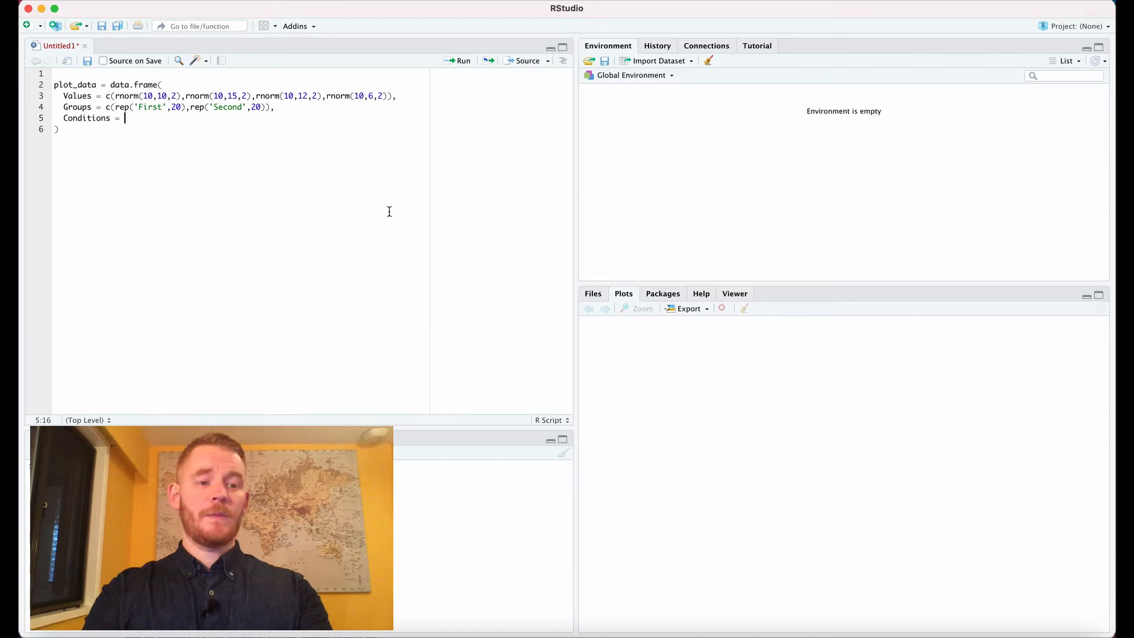
pyautogui.write('rep')
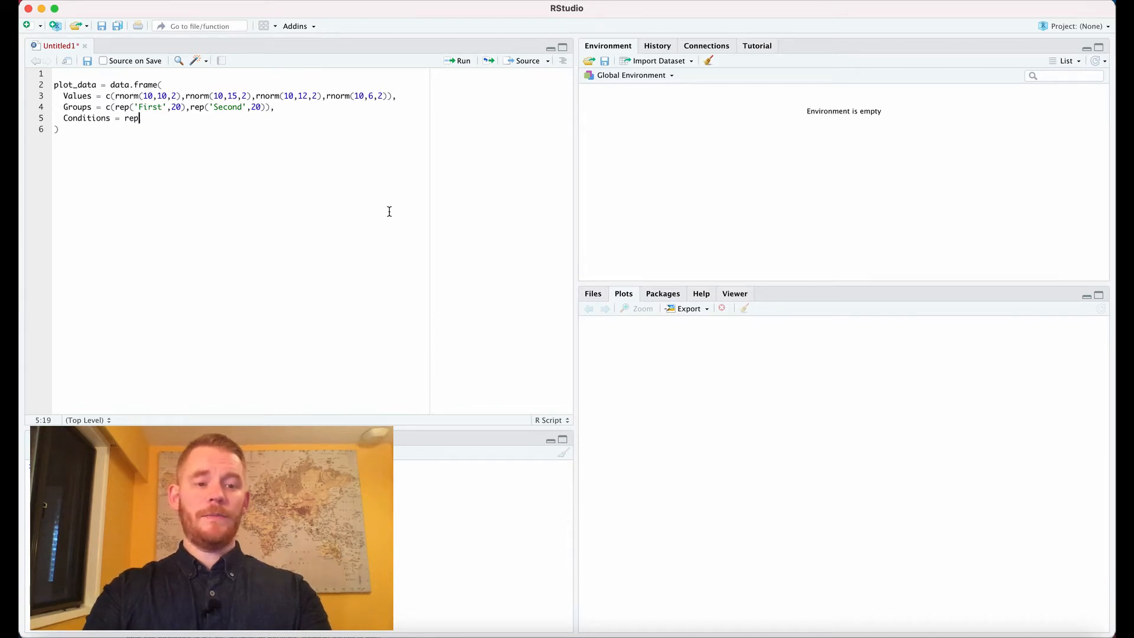
pyautogui.write("'Early')")
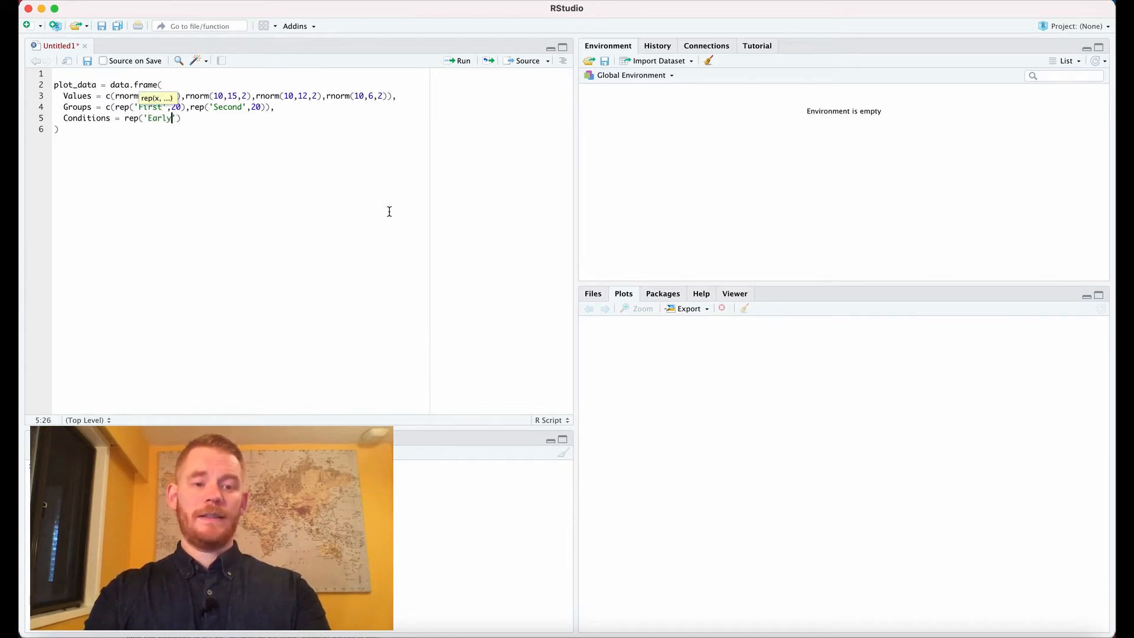
pyautogui.write(',')
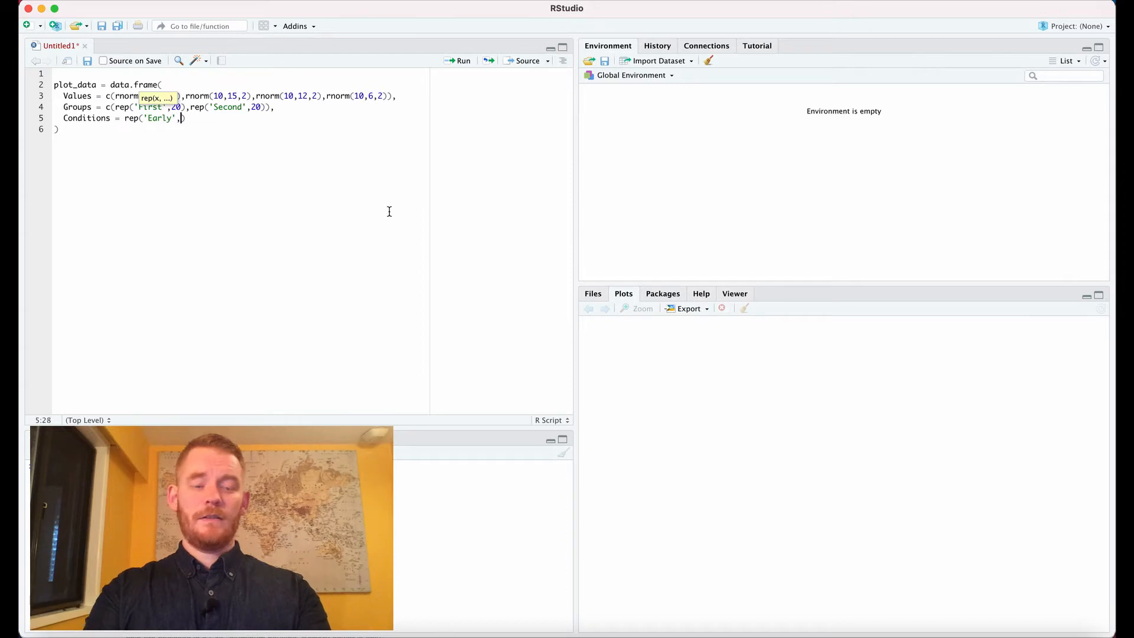
pyautogui.write('10)')
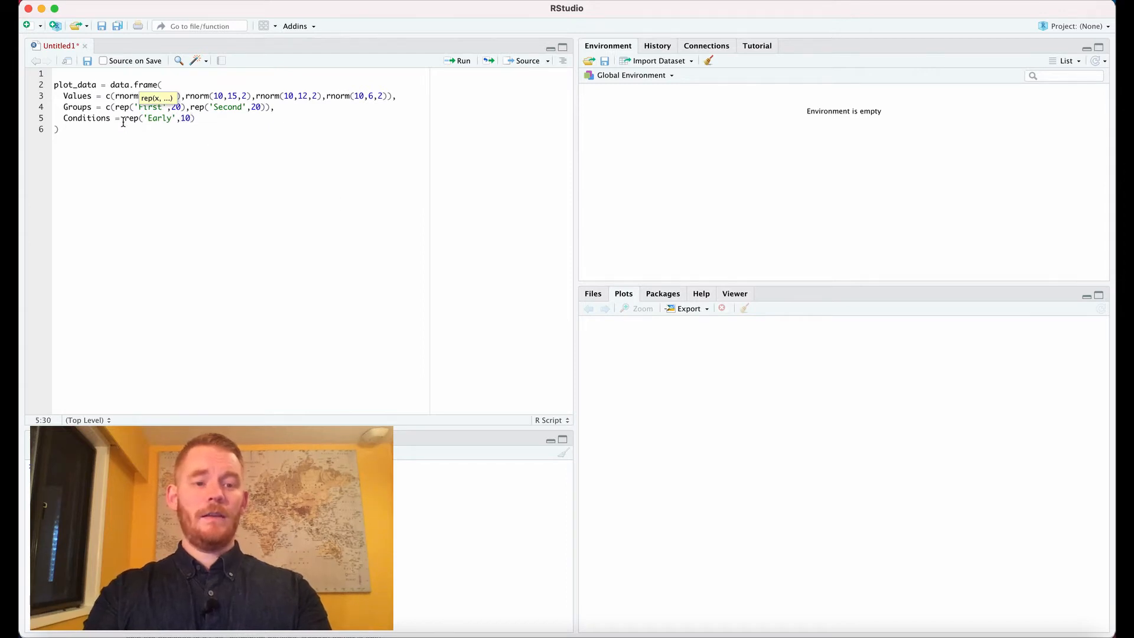
pyautogui.write(',rep')
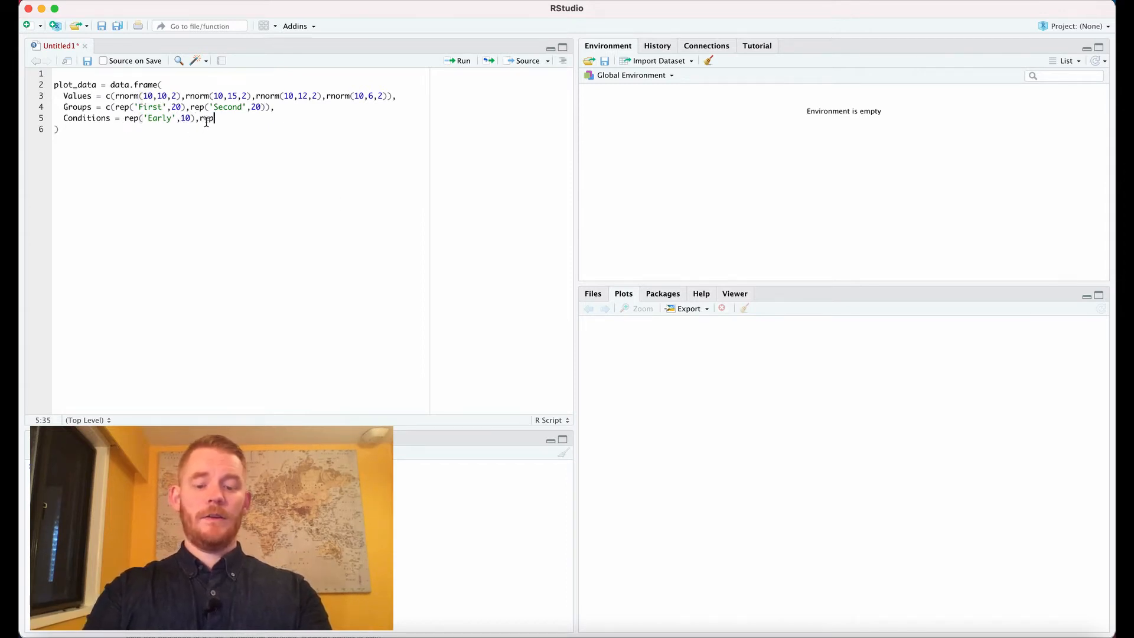
pyautogui.write("rep('Late',10)")
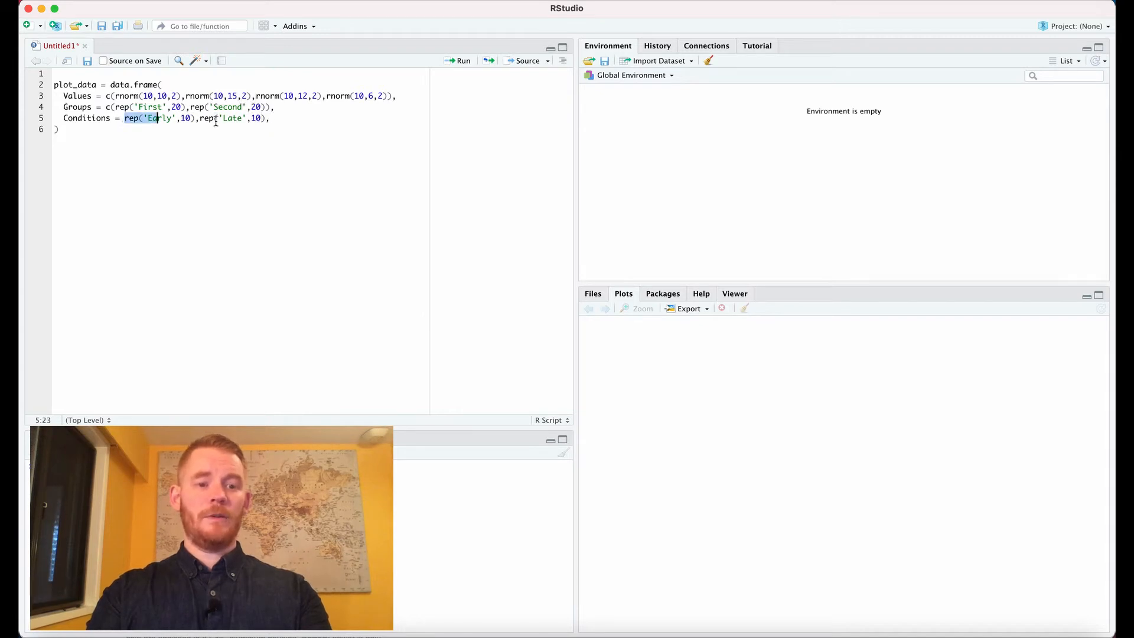
pyautogui.write(",rep('Early',10),rep('Late',10))")
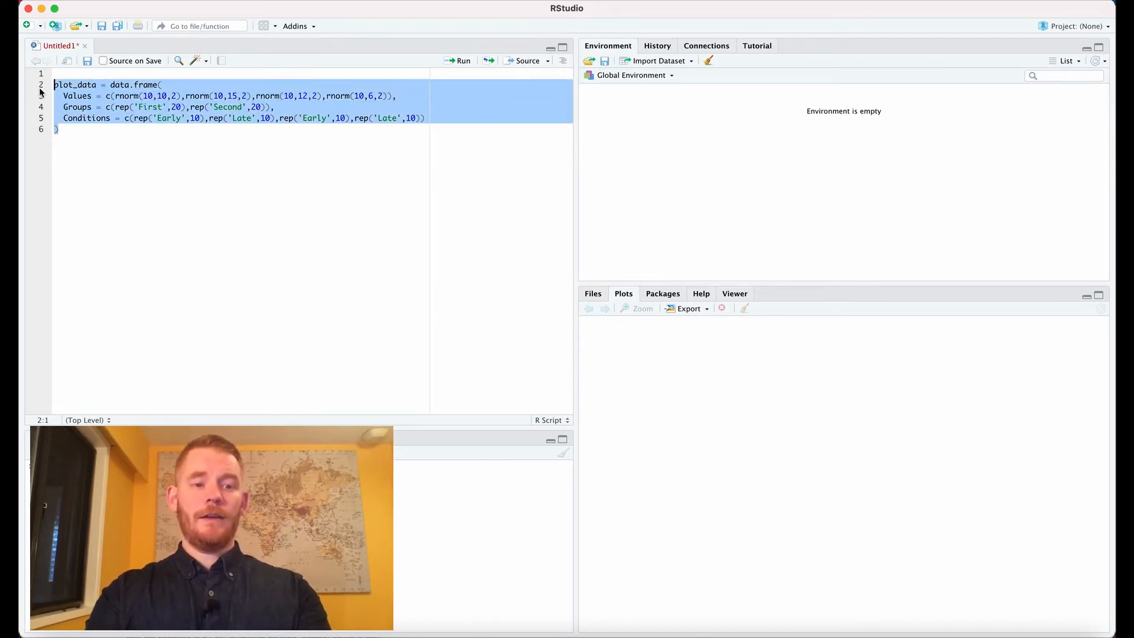
# - Run the data.frame code and scroll through the 40-row plot_data table
pyautogui.click(611, 104)
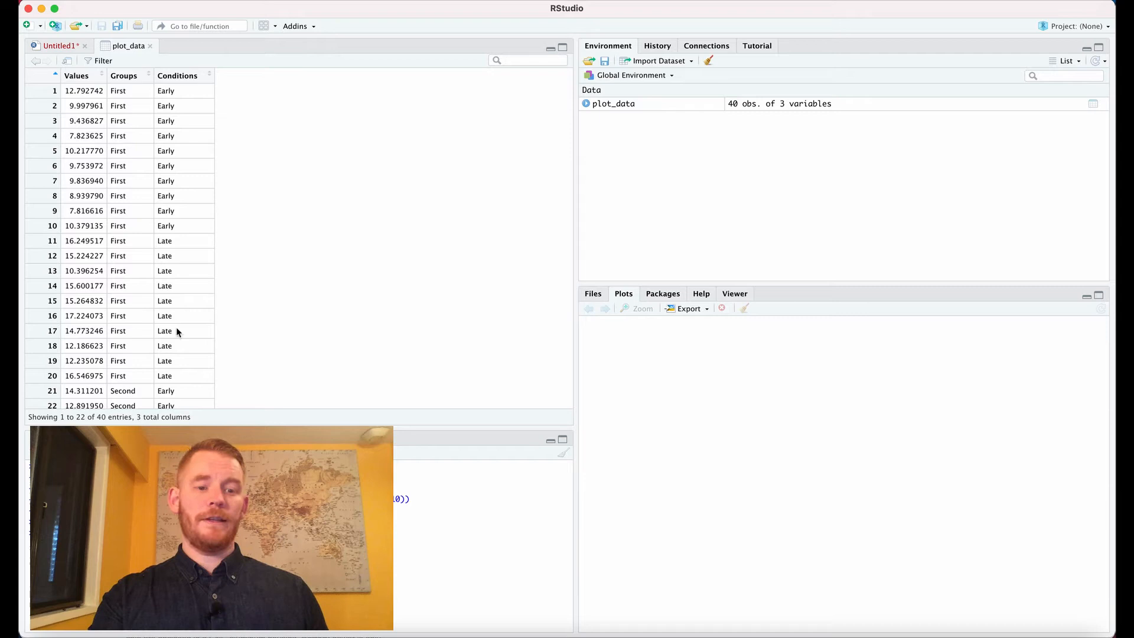
pyautogui.scroll(-3)
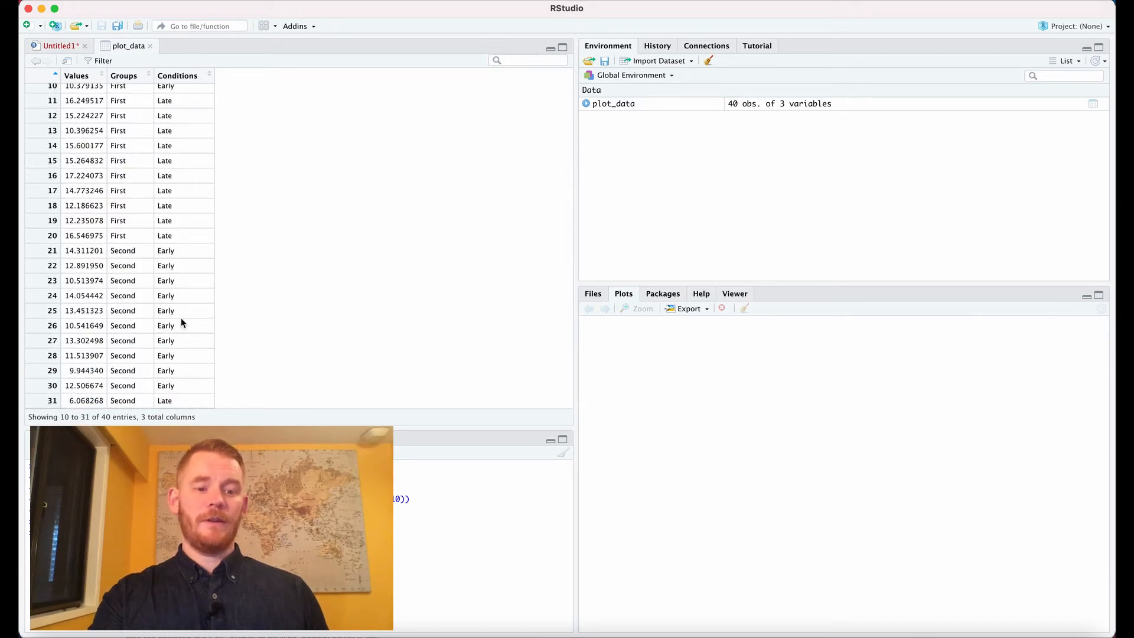
pyautogui.scroll(-3)
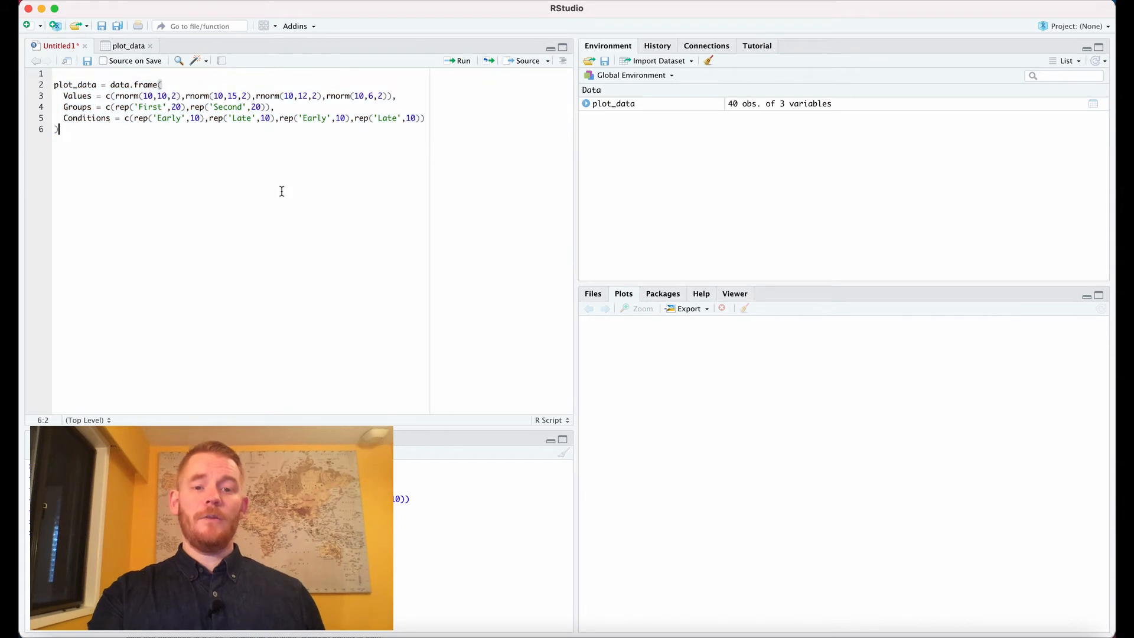
# - Add library(ggplot2) to the script
pyautogui.write('lib')
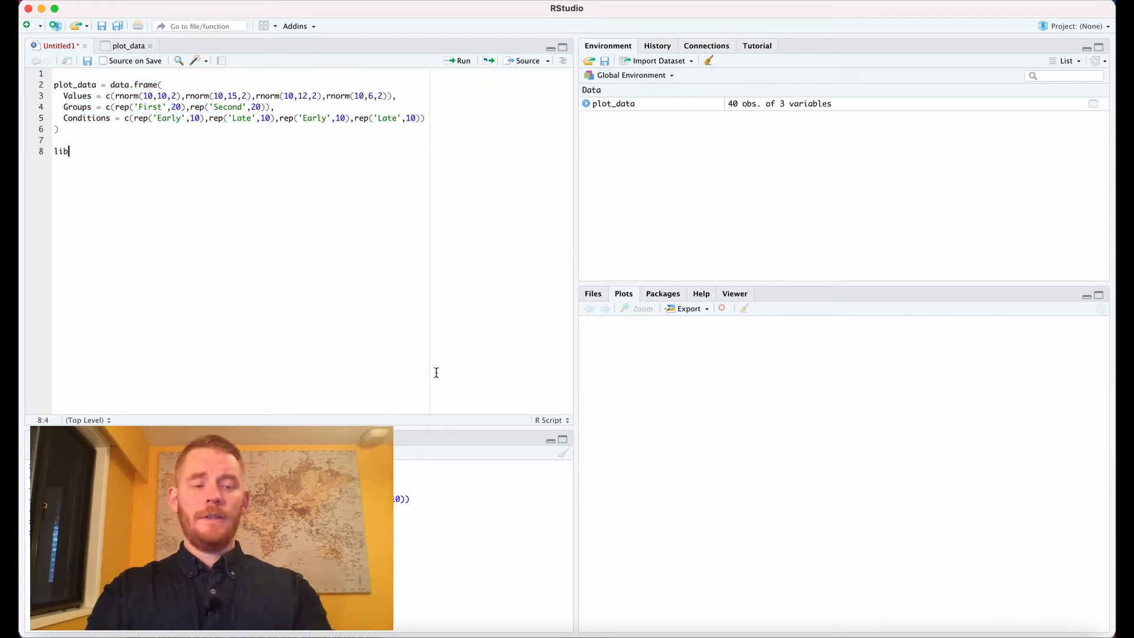
pyautogui.write('rary(')
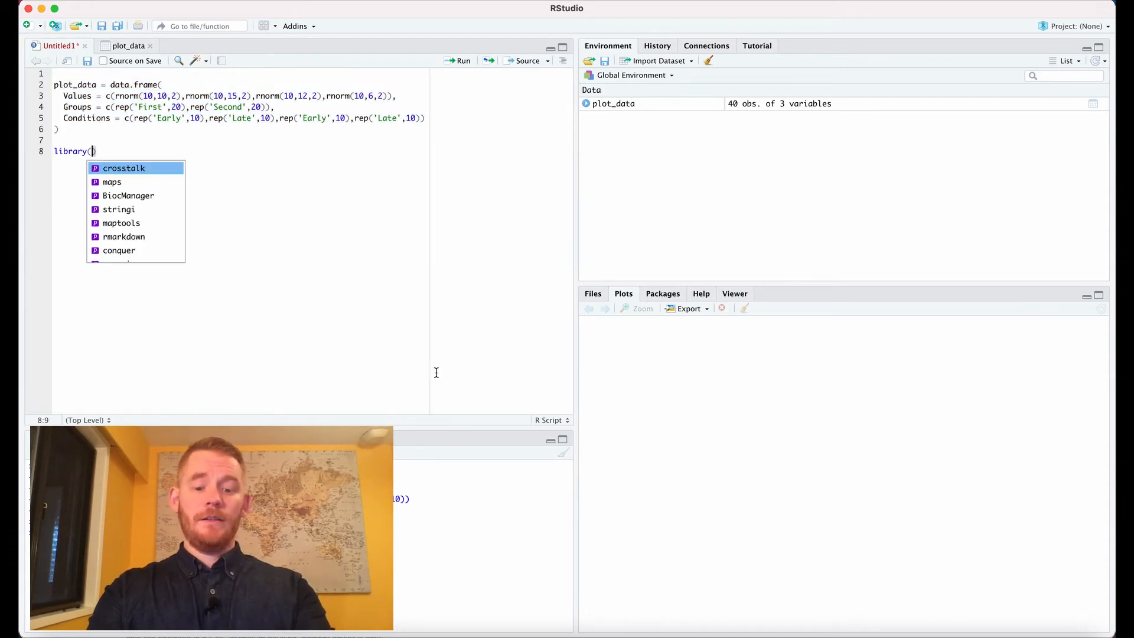
pyautogui.write('ggplot2)')
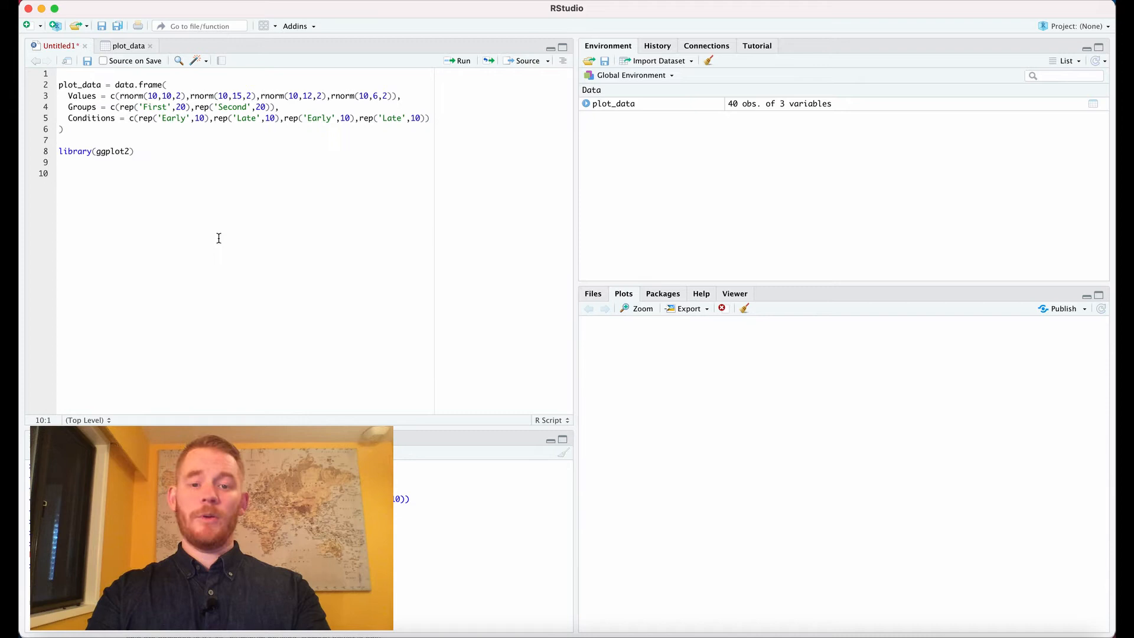
# - Write ggplot(aes(x=Groups, y=Values, group=Conditions), data=plot_data) and run it
pyautogui.write('ggplot(a')
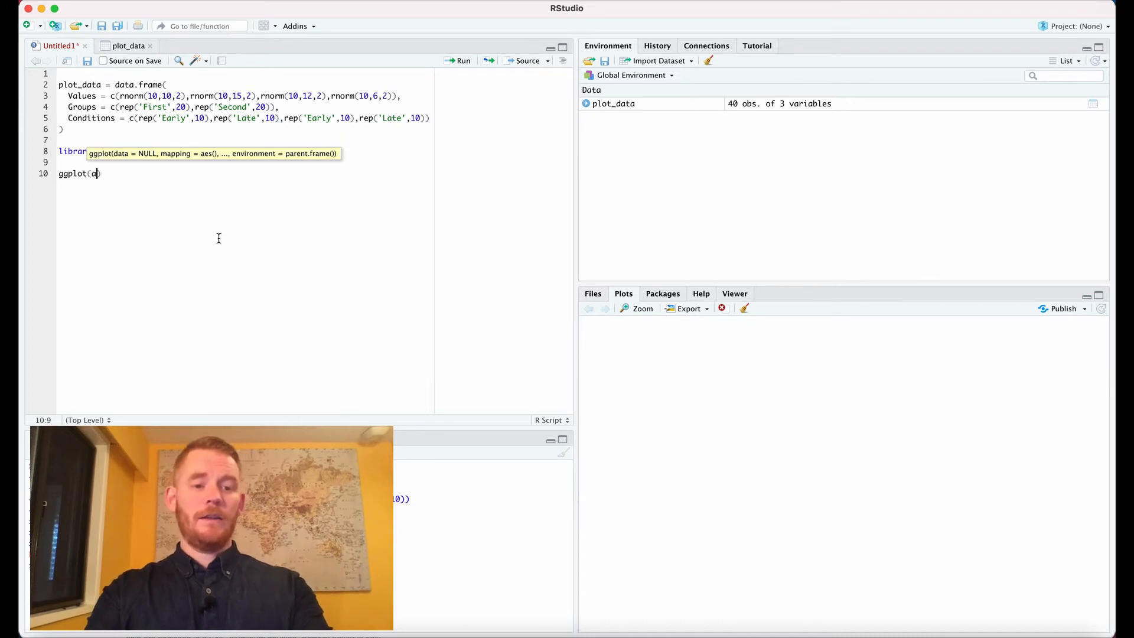
pyautogui.write('aes(')
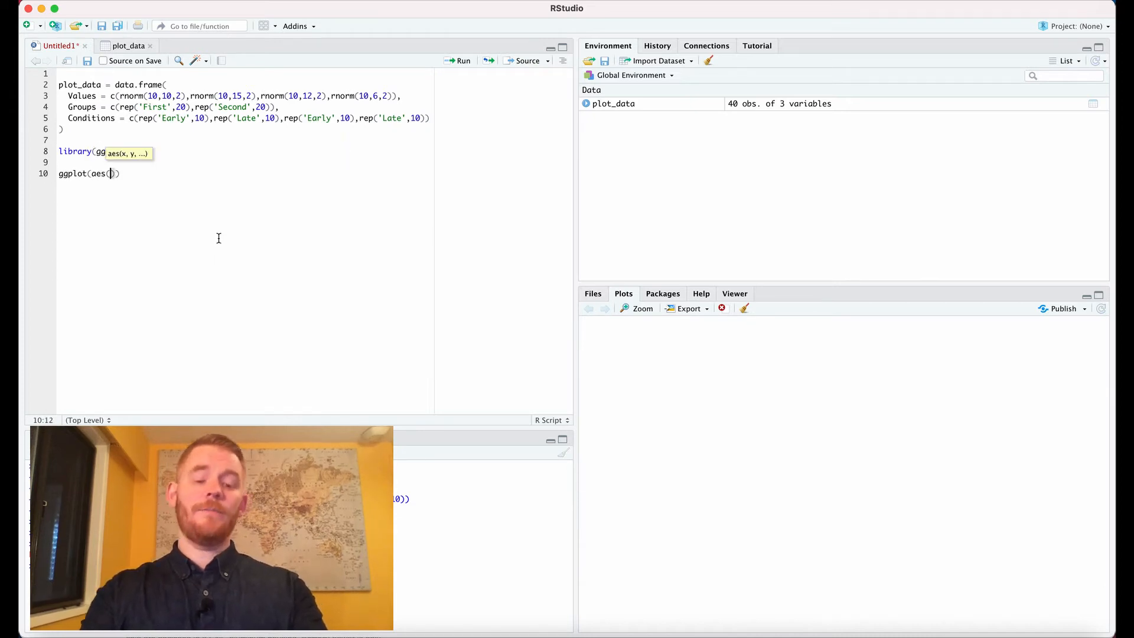
pyautogui.write('x=Groups,')
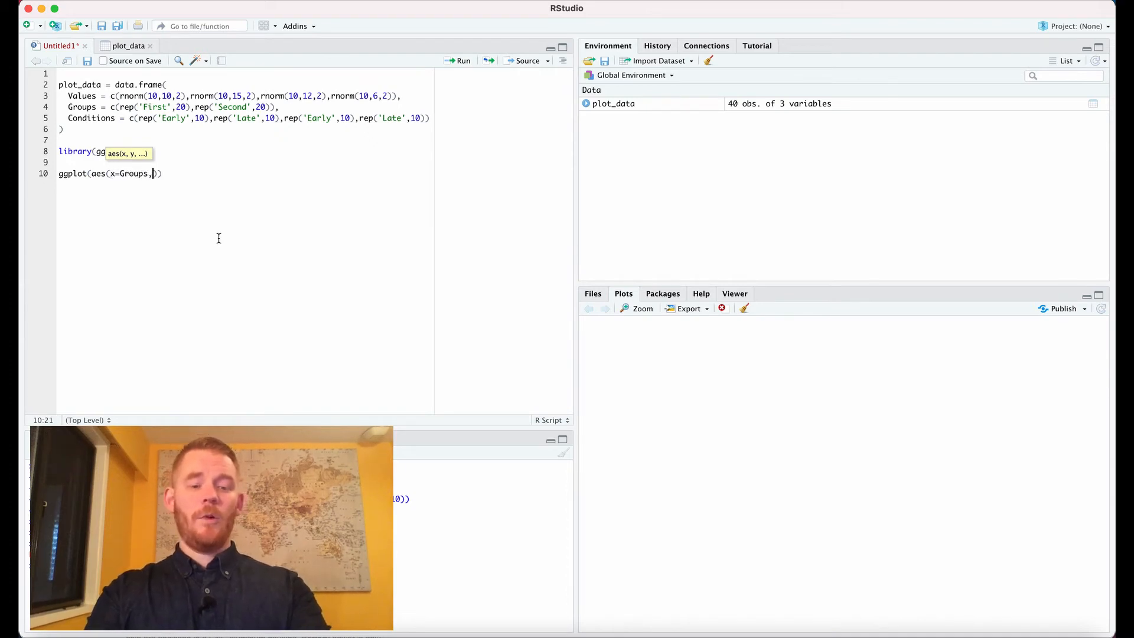
pyautogui.write('y=Values,group=Condition')
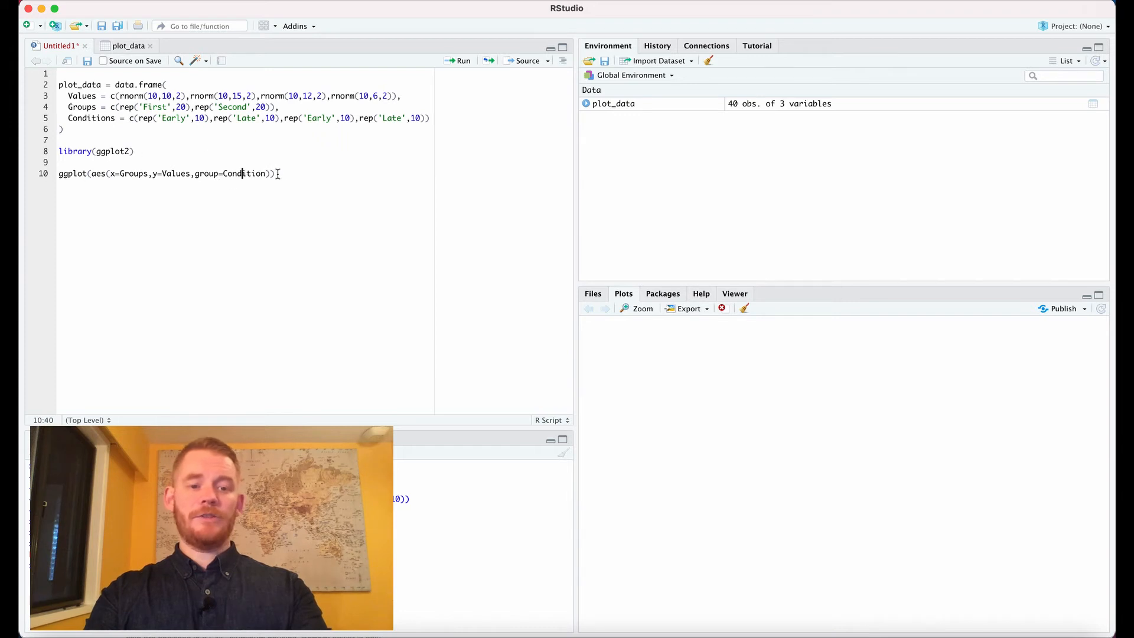
pyautogui.write(',data =')
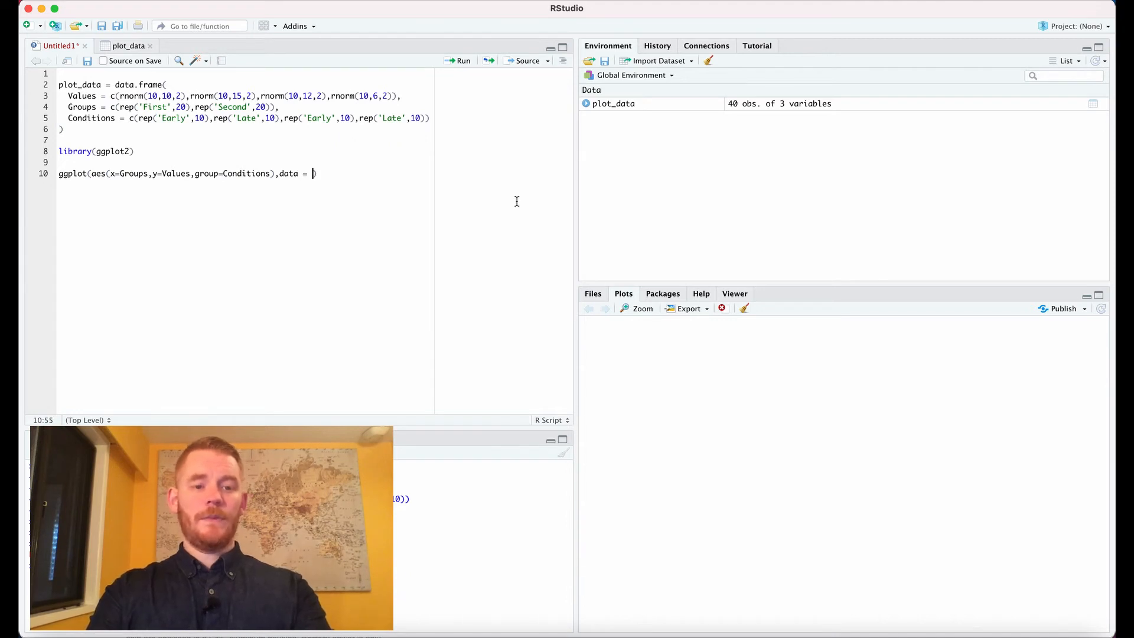
pyautogui.write('plot_data')
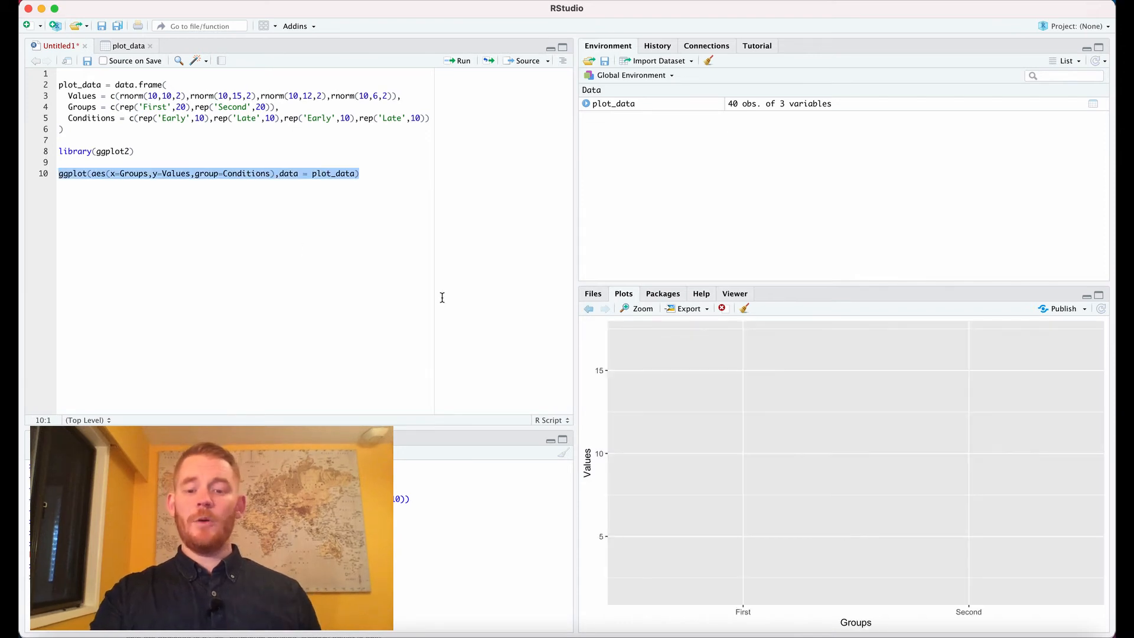
pyautogui.moveTo(441, 345)
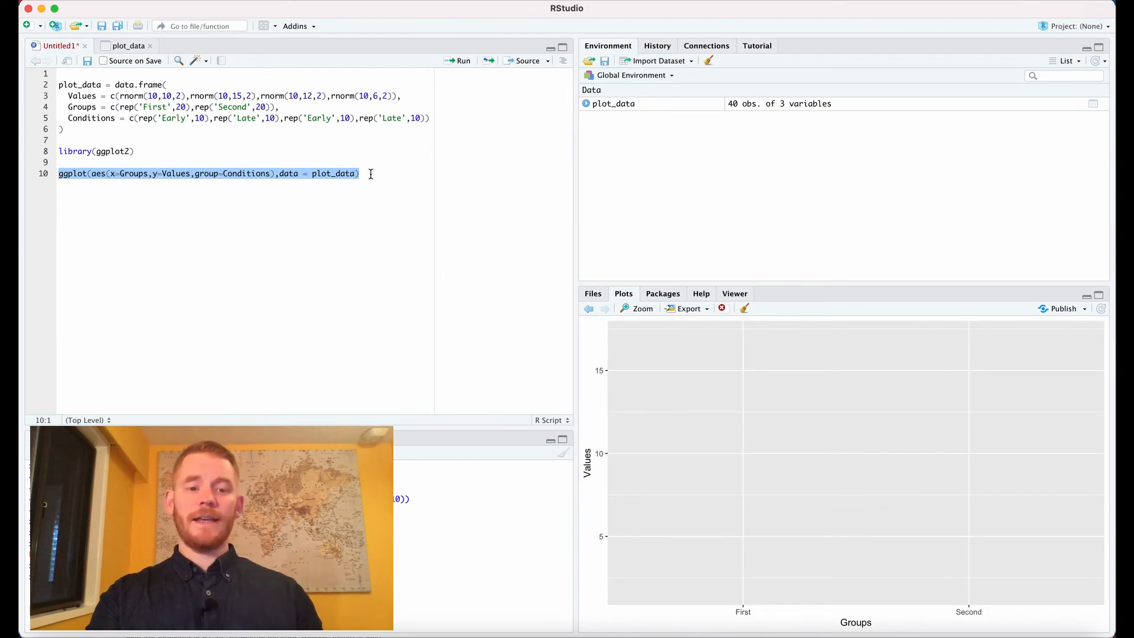
# - Append + geom_bar(position='dodge', stat='identity') and run the plot code
pyautogui.write('+')
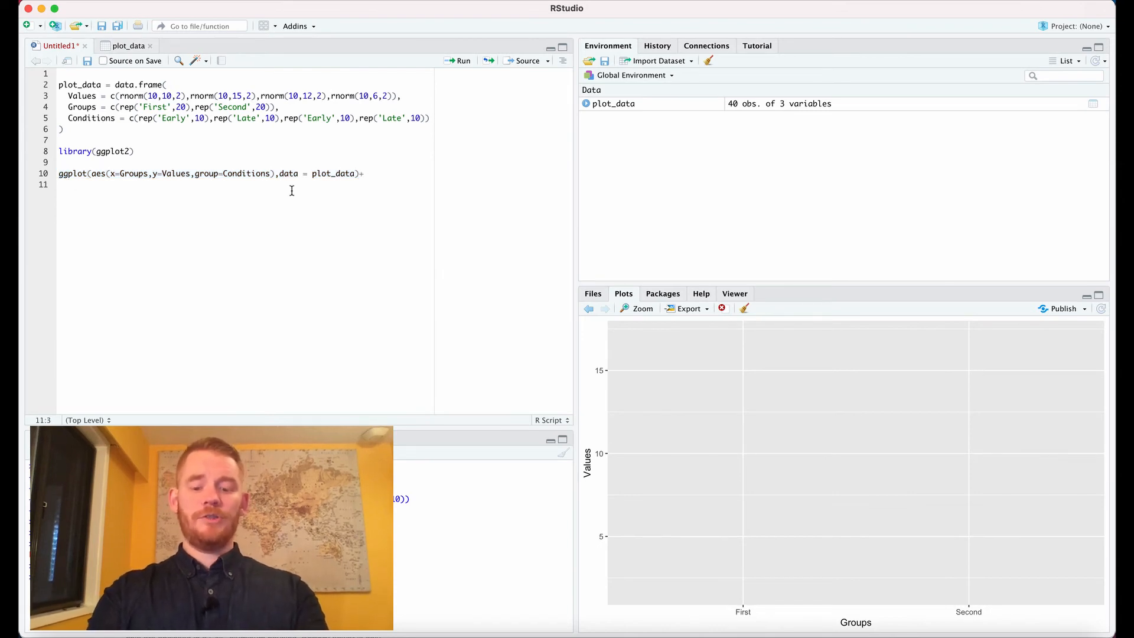
pyautogui.write('geom_bar')
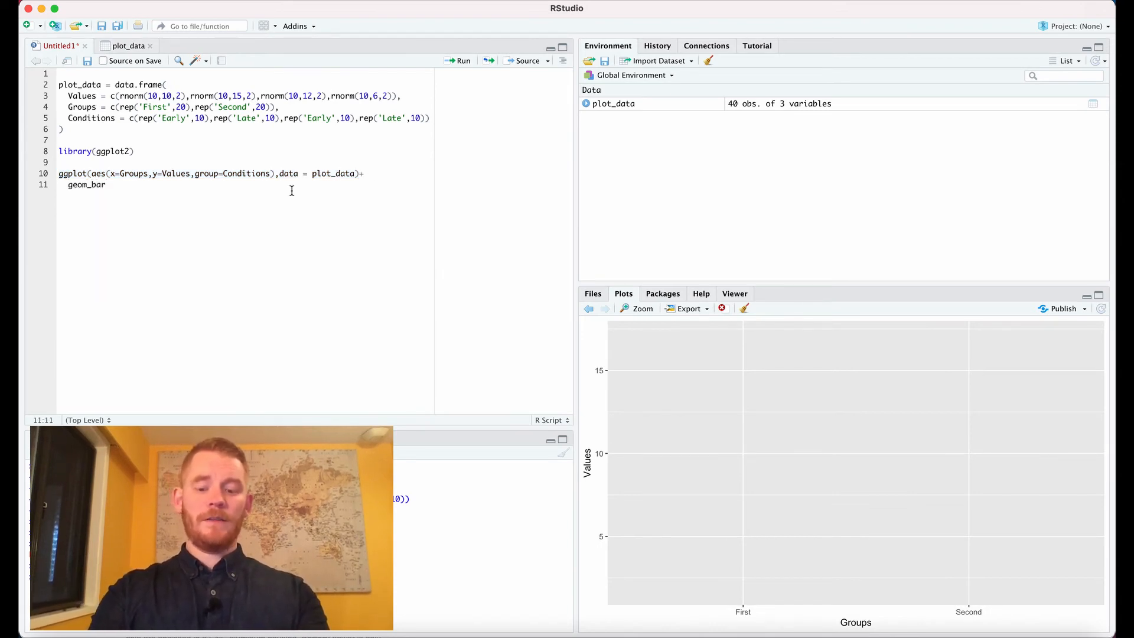
pyautogui.write('(')
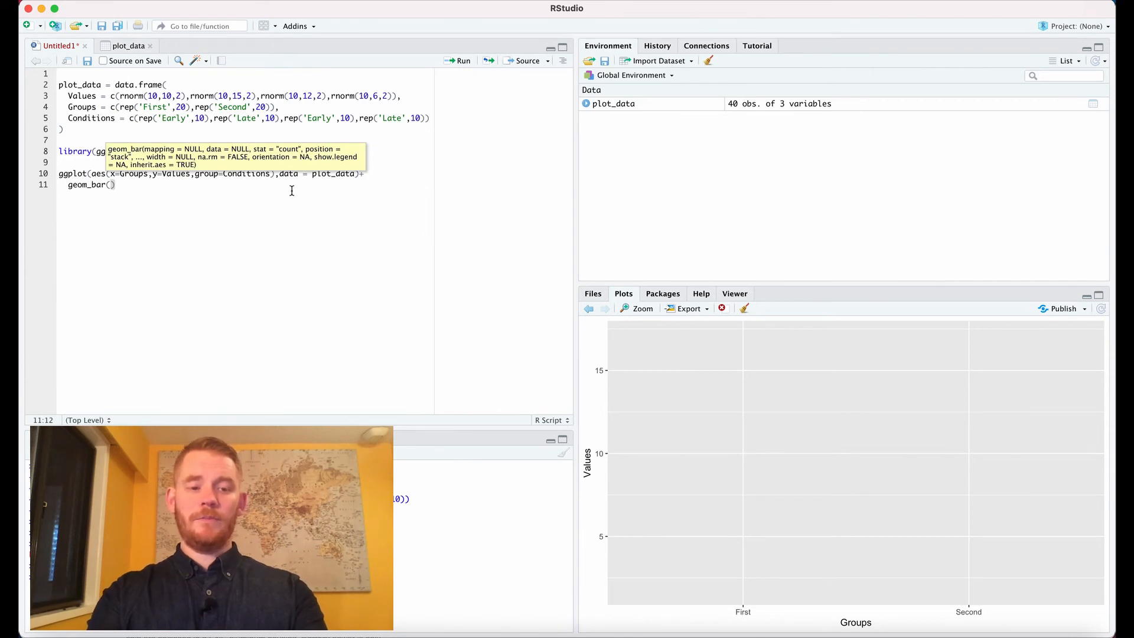
pyautogui.write("position='d")
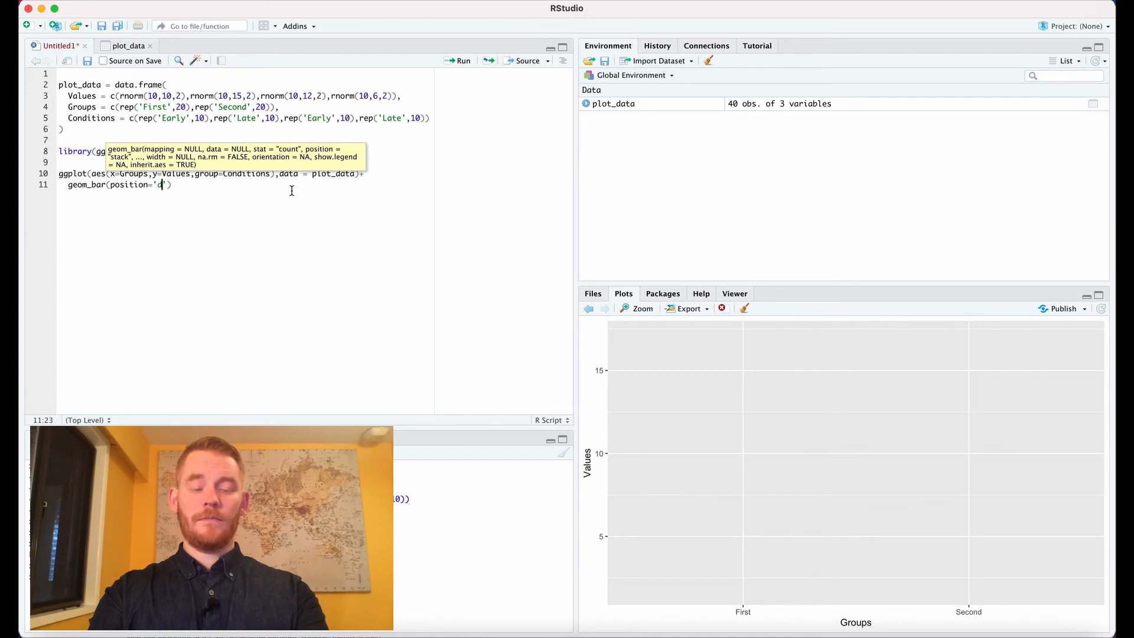
pyautogui.write('odge')
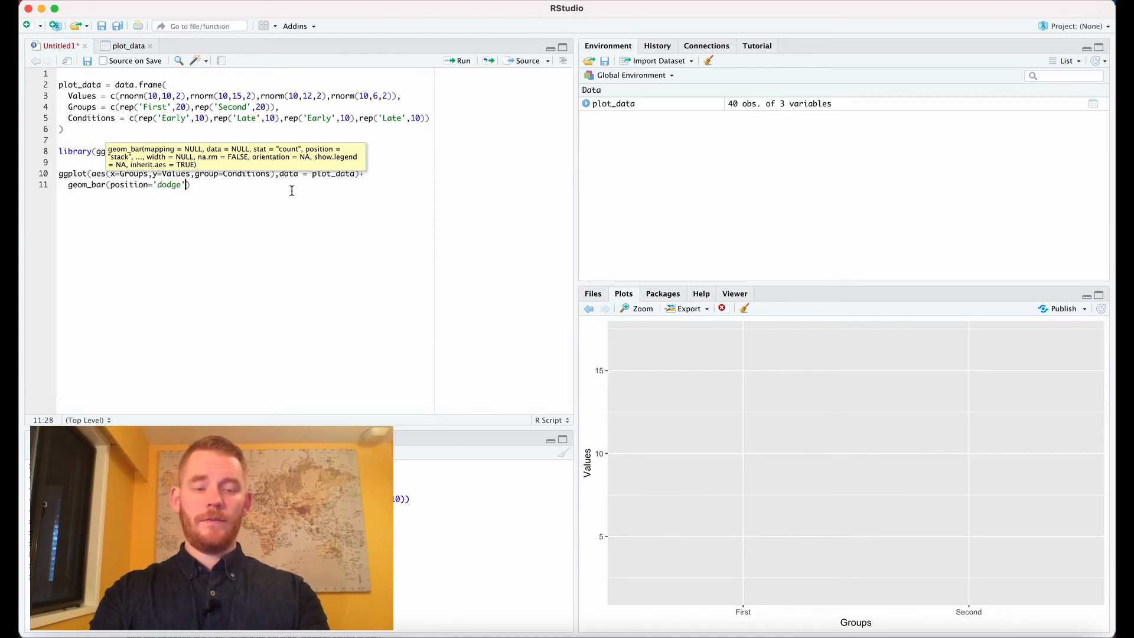
pyautogui.write(",stat='id")
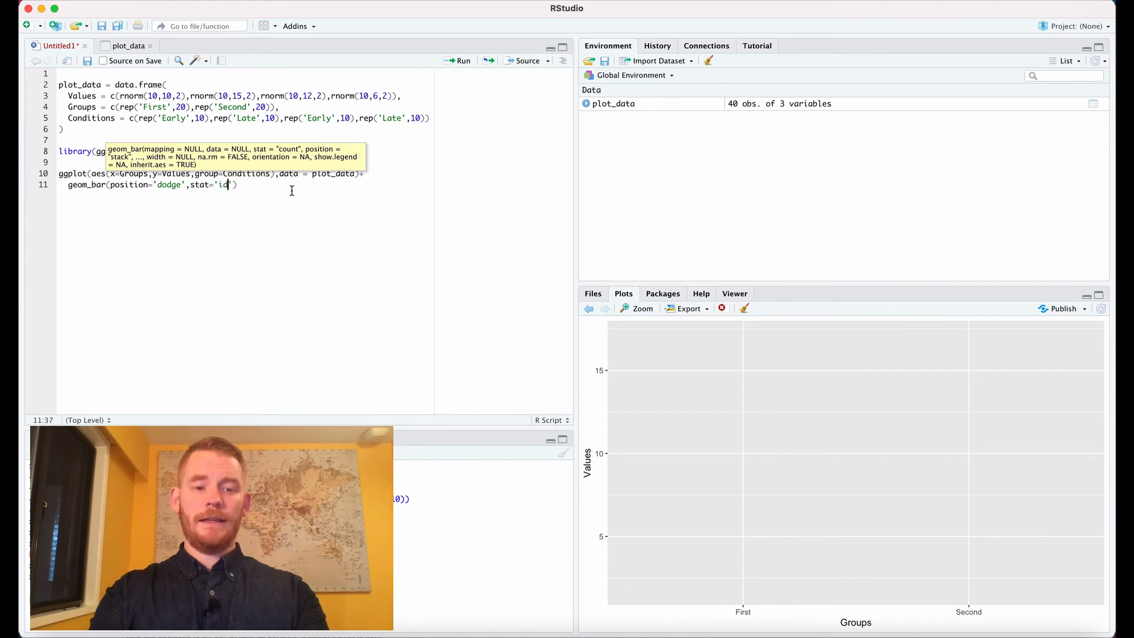
pyautogui.write("entity')")
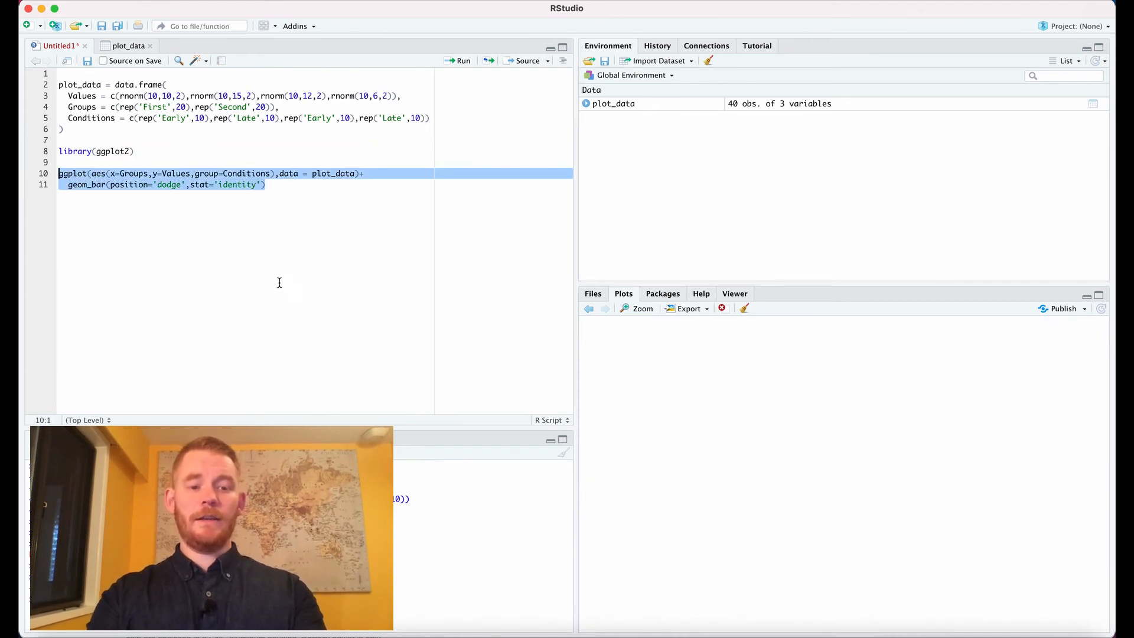
pyautogui.click(460, 61)
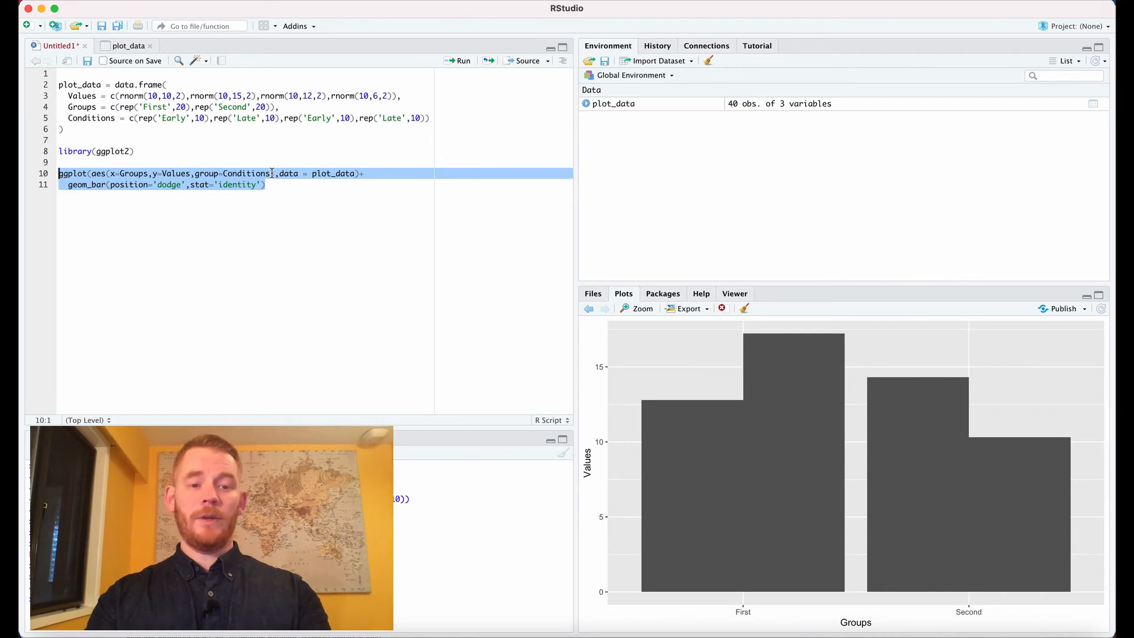
# - Add fill=Conditions inside aes() so Early and Late bars get different colours
pyautogui.write(',fill=C),')
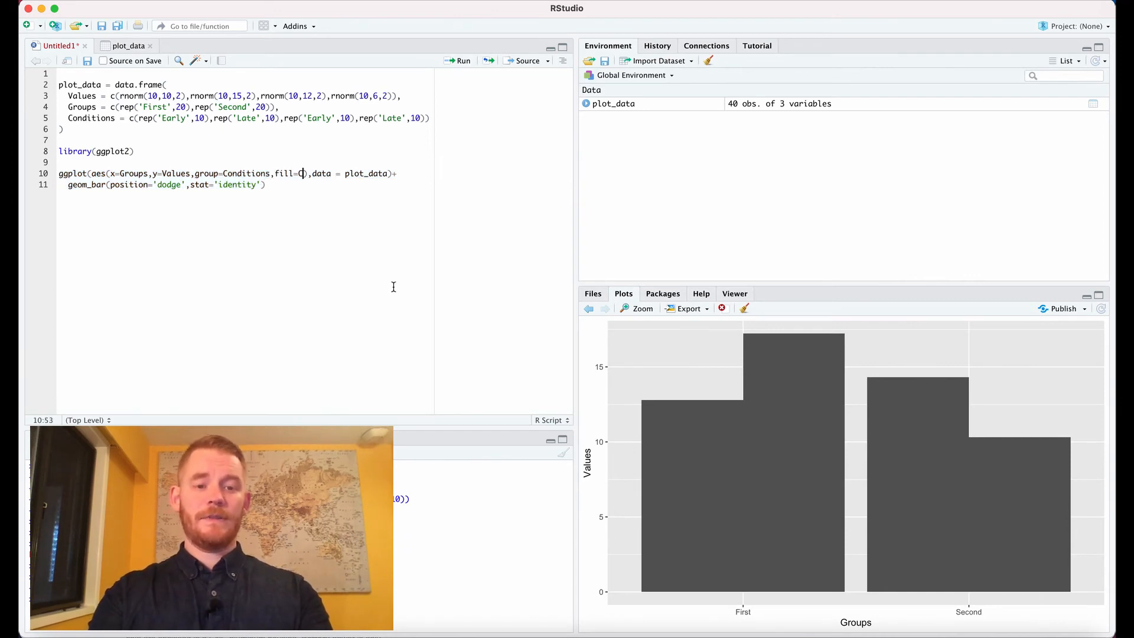
pyautogui.write('onditions')
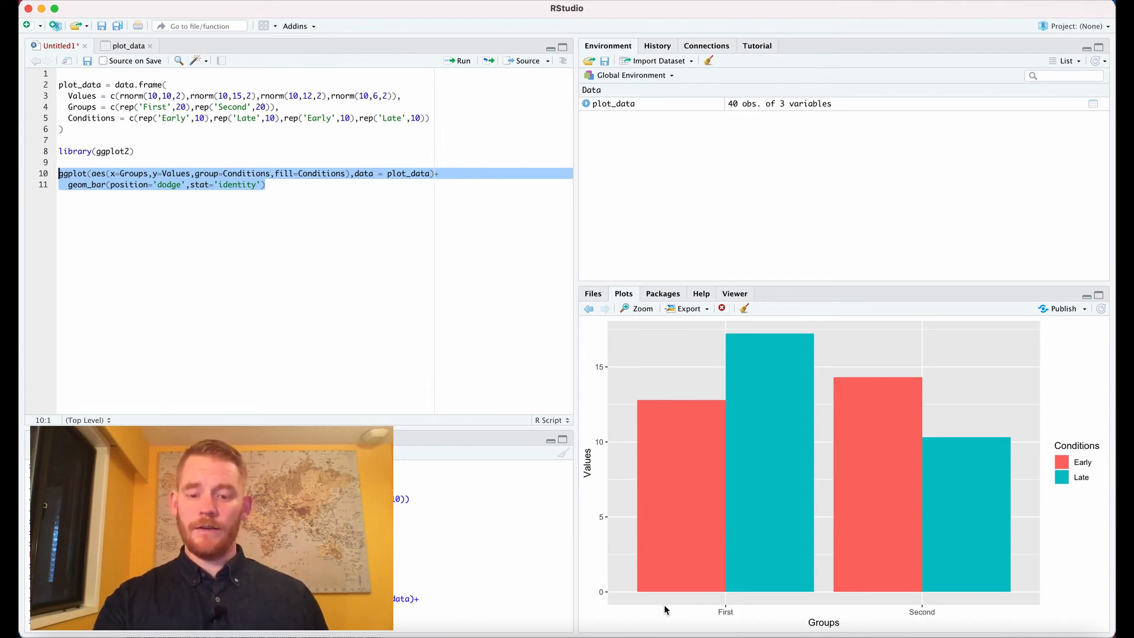
pyautogui.moveTo(1017, 379)
pyautogui.write('+')
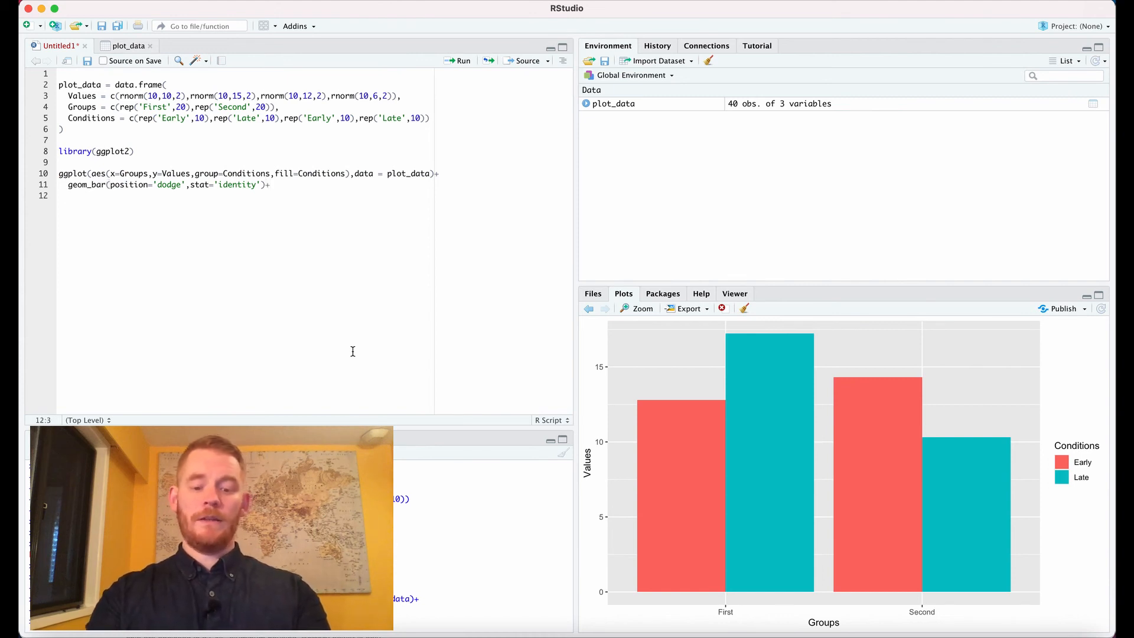
# - Append theme_classic() to the plot and rerun lines 10–12
pyautogui.write('theme_classi')
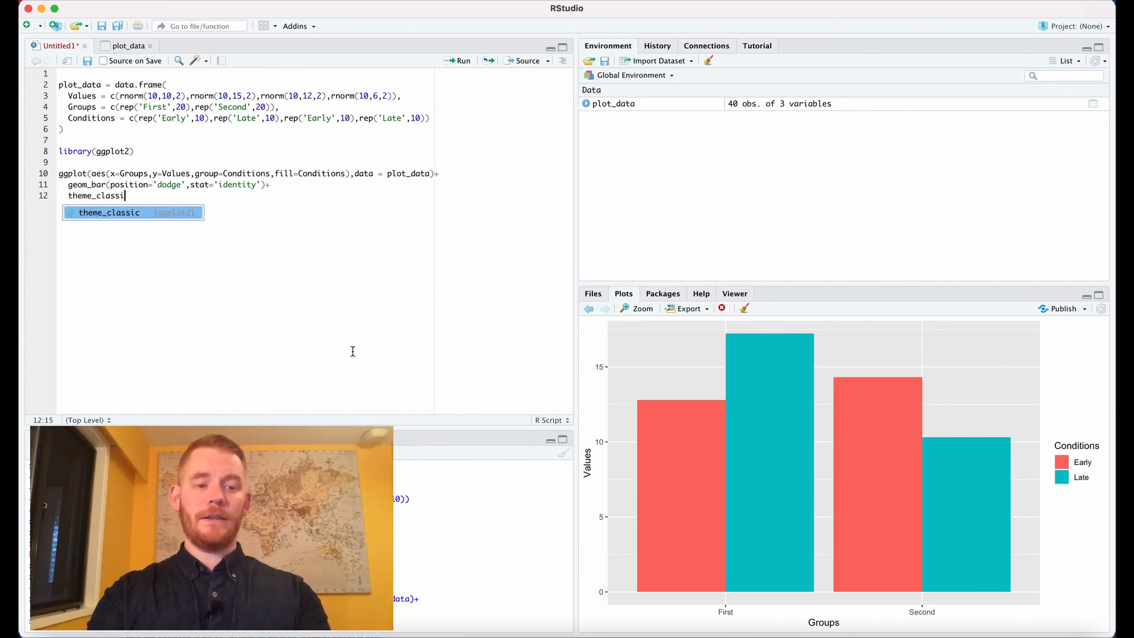
pyautogui.press('Tab')
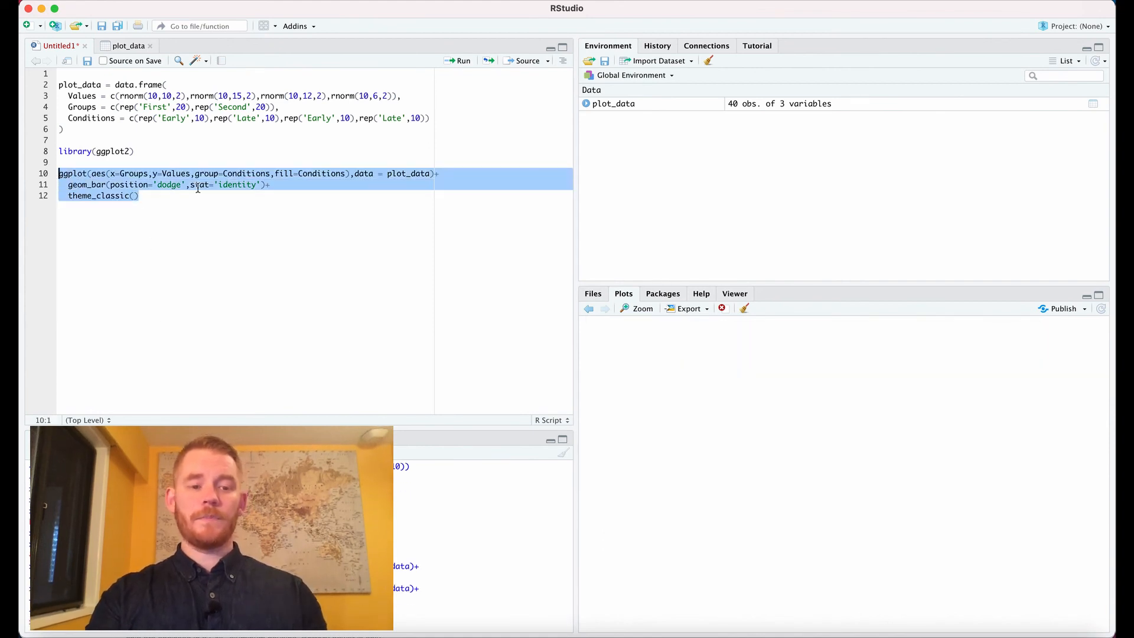
pyautogui.click(462, 61)
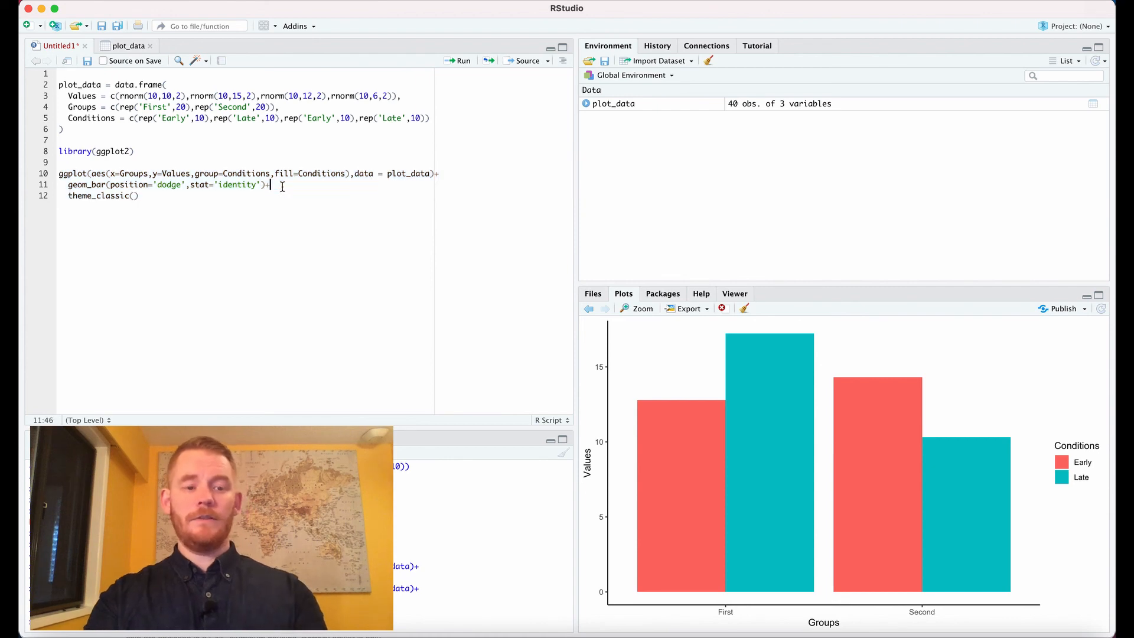
# - Insert scale_y_continuous(expand=c(0,0)) and rerun the plot code
pyautogui.write('scale_')
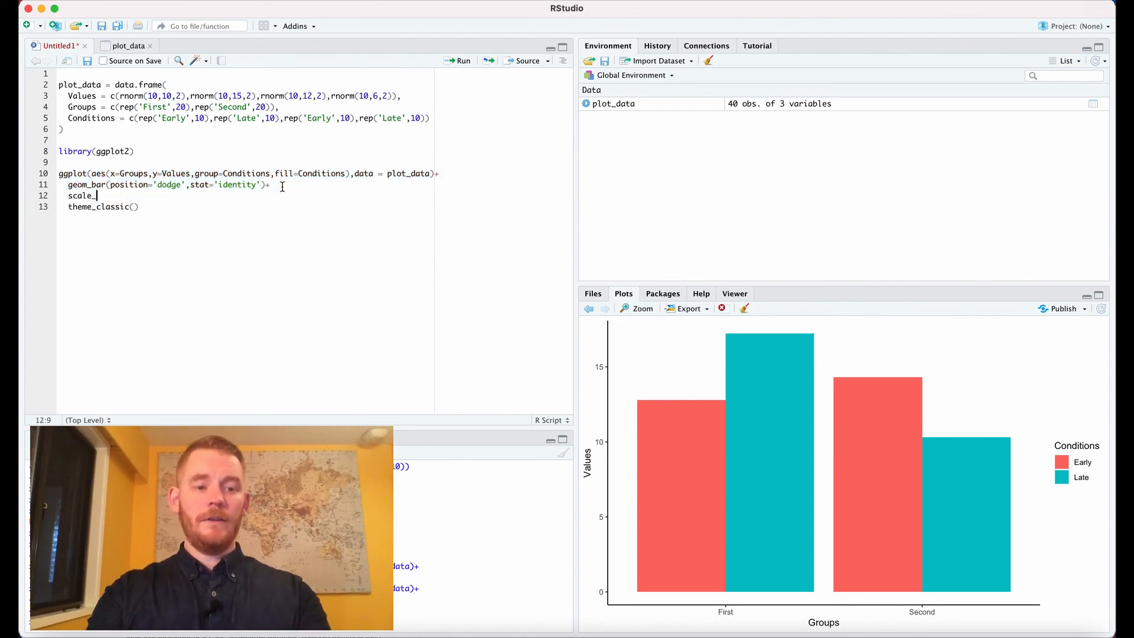
pyautogui.write('y_continuous(expand=c(0,0))+')
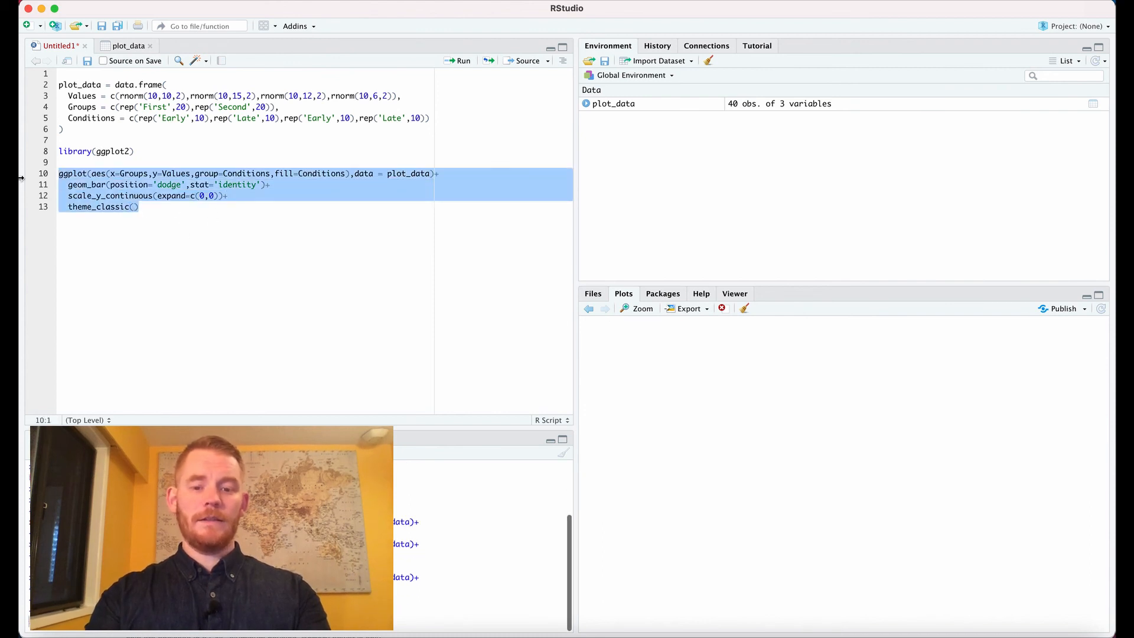
pyautogui.click(462, 61)
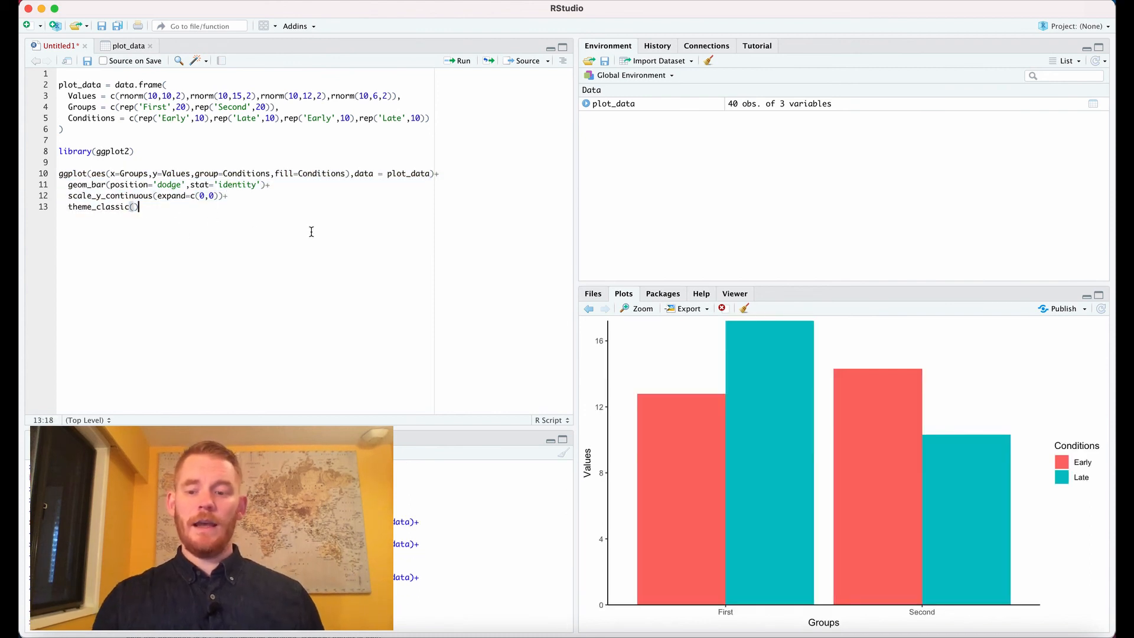
pyautogui.moveTo(1106, 436)
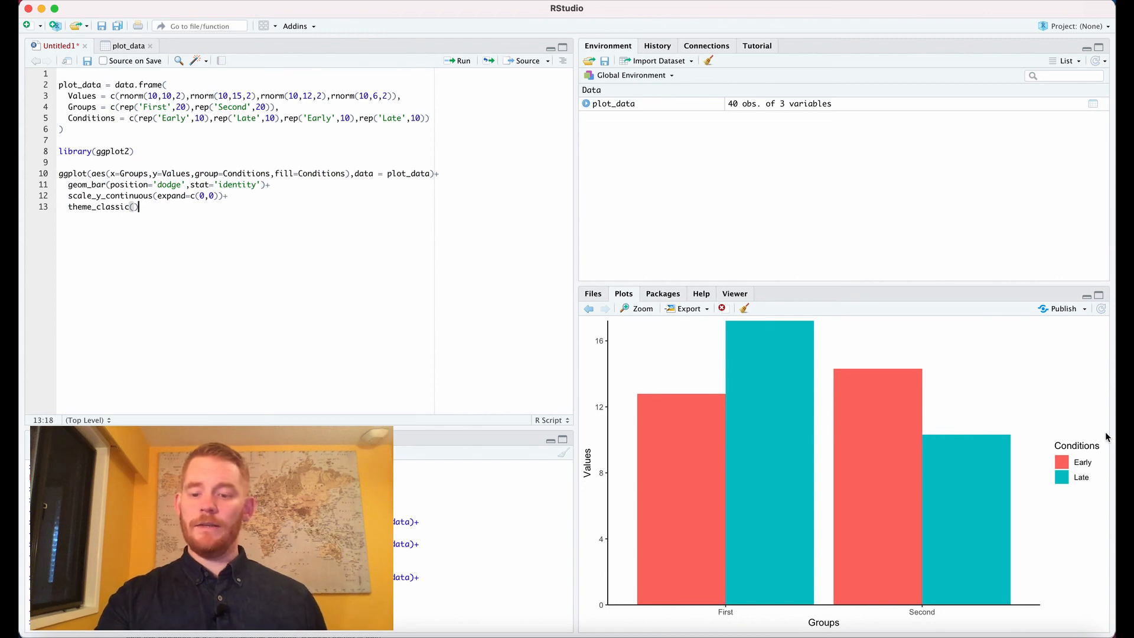